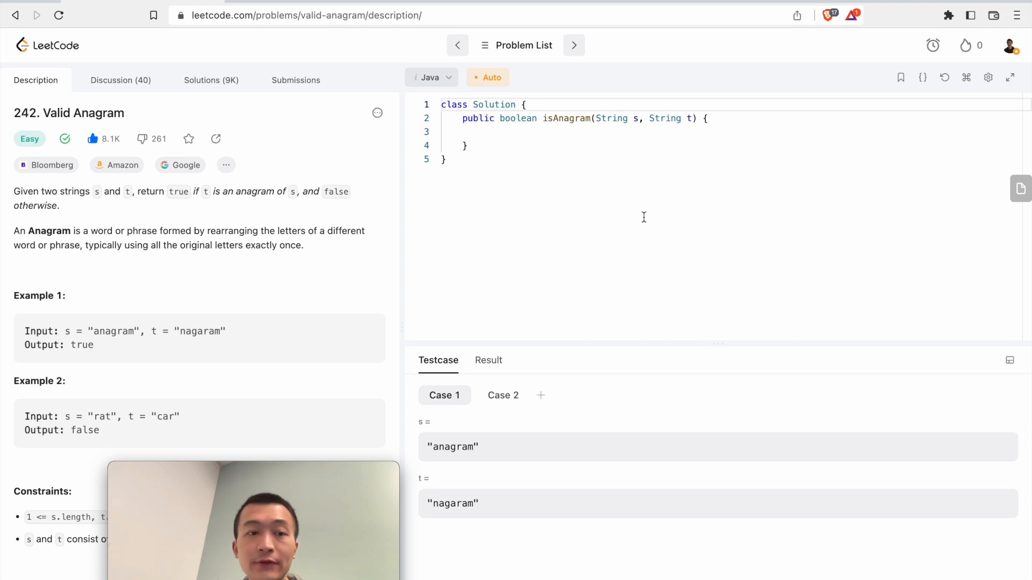
# Review the Valid Anagram description and highlight the lowercase English letters constraint
pyautogui.scroll(-3)
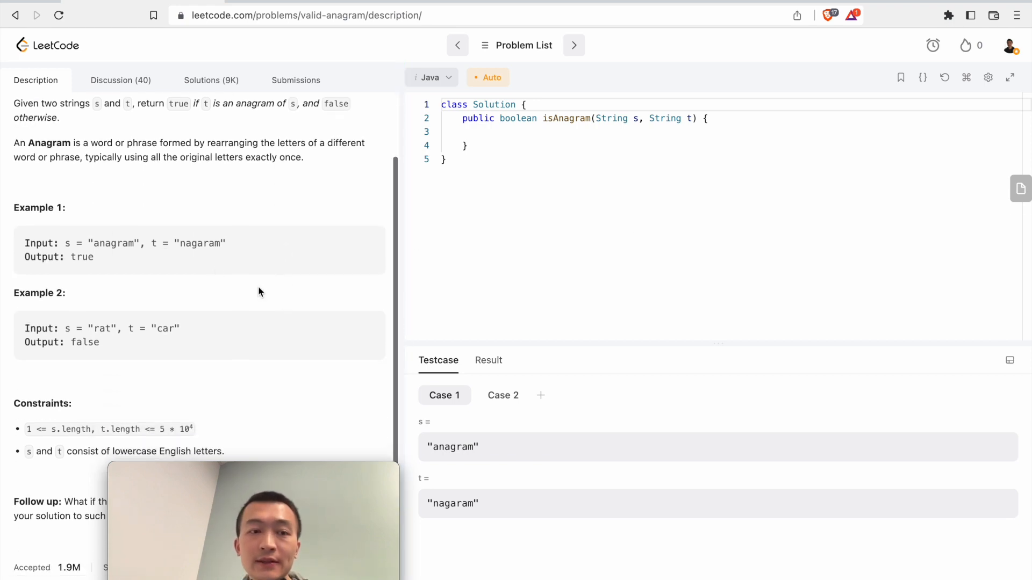
pyautogui.scroll(-3)
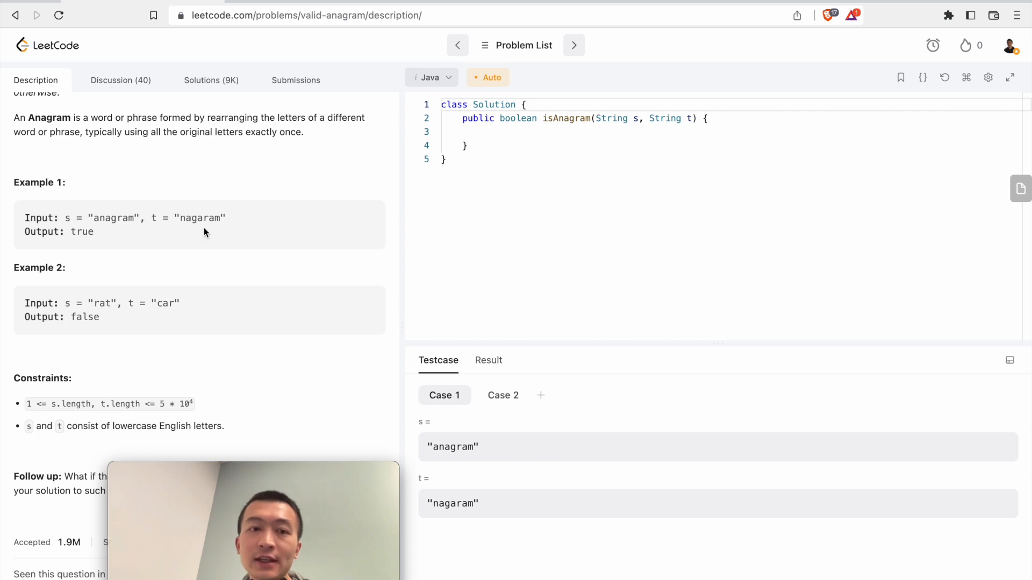
pyautogui.moveTo(213, 232)
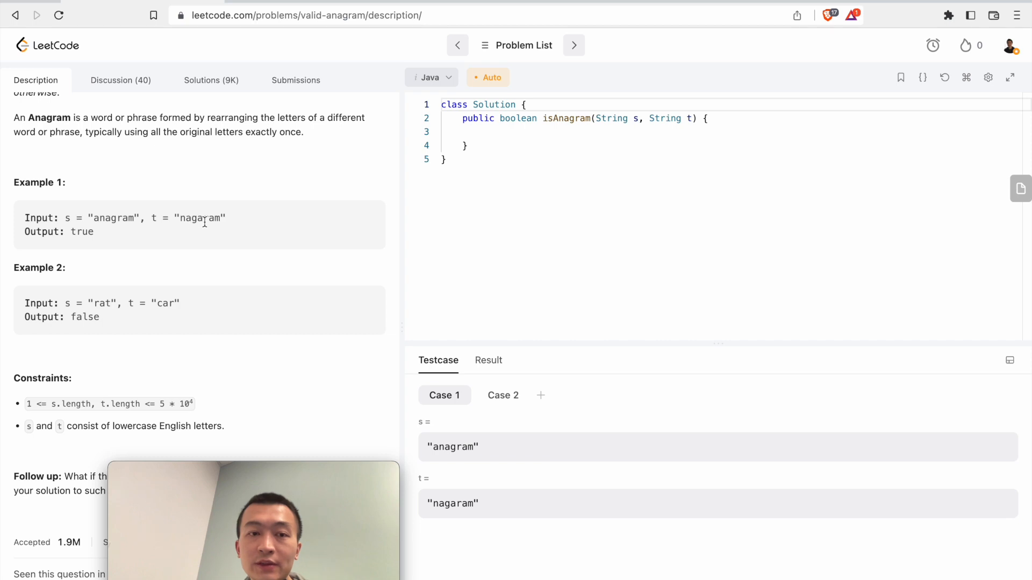
pyautogui.moveTo(233, 220)
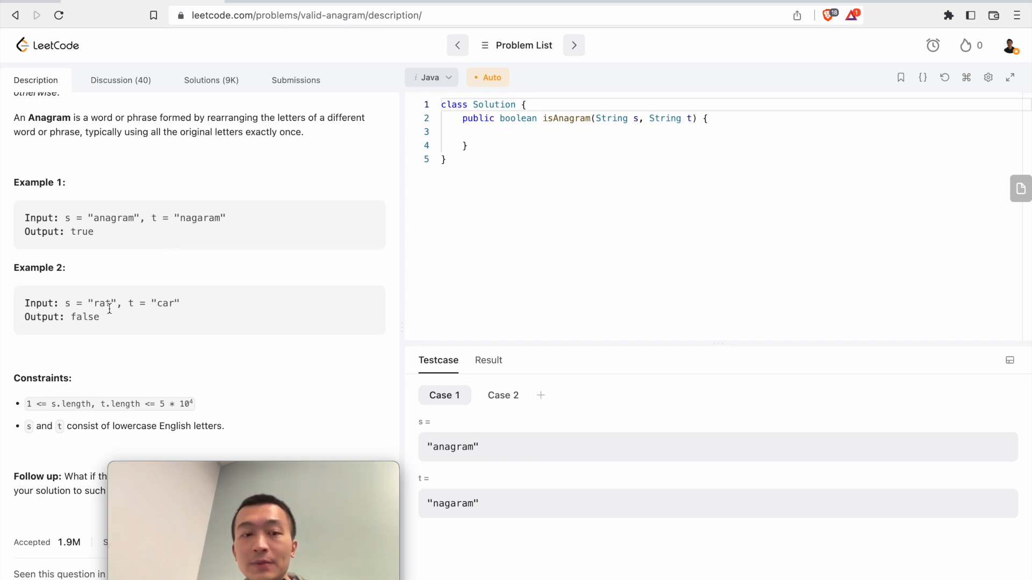
pyautogui.moveTo(158, 314)
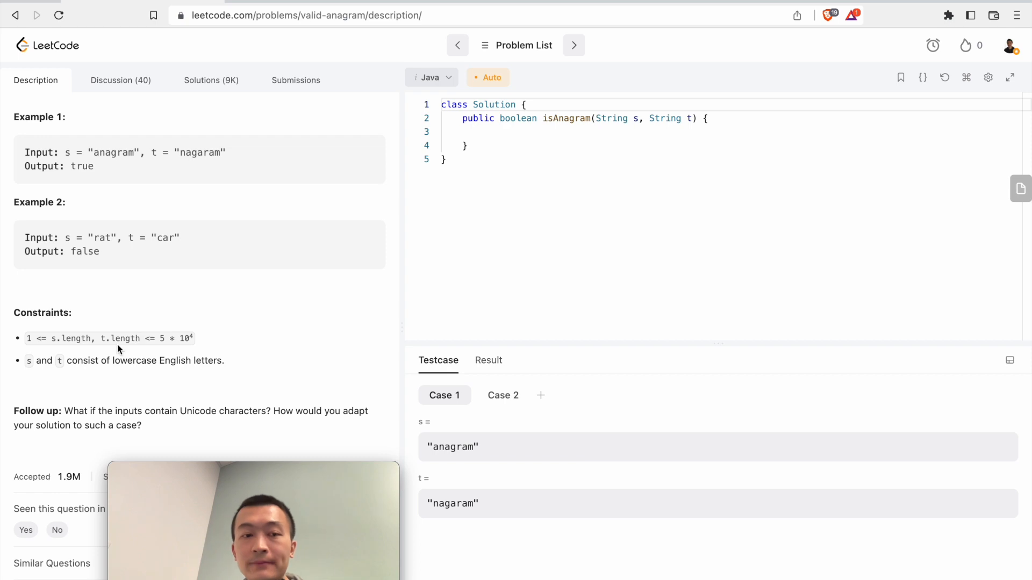
pyautogui.moveTo(67, 362); pyautogui.dragTo(122, 361)
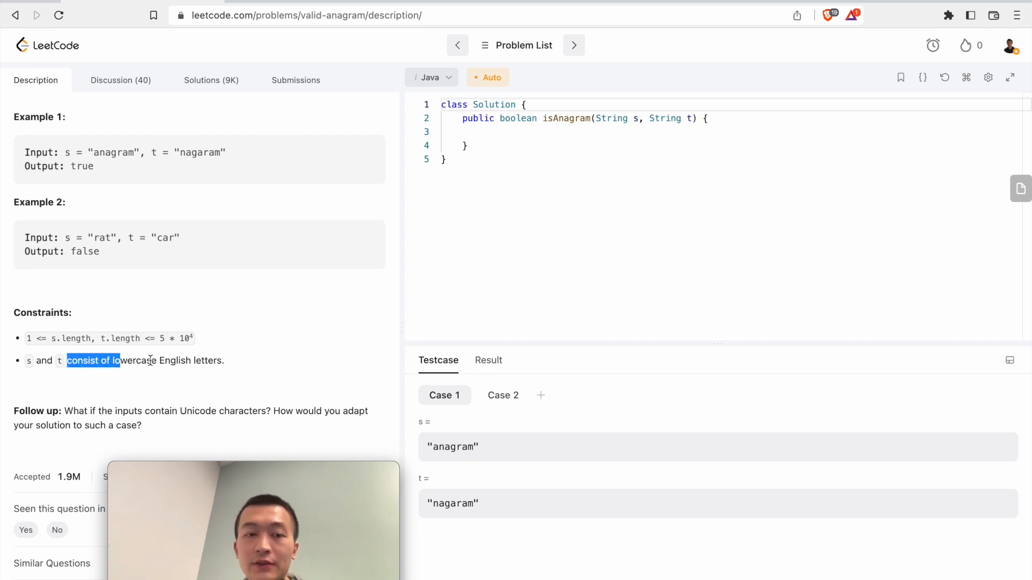
pyautogui.scroll(-3)
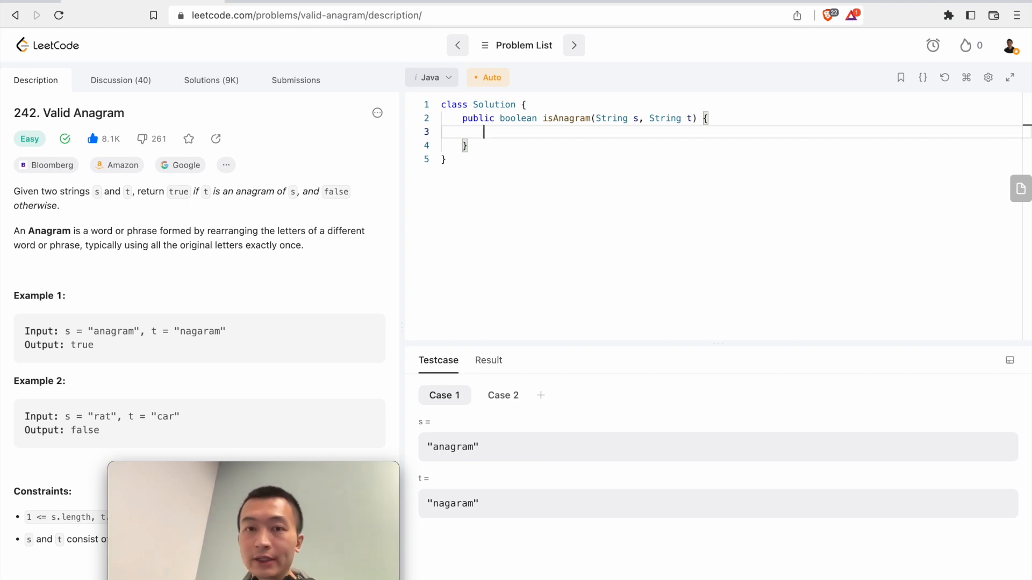
# Convert s and t to char arrays schars and tchars and Arrays.sort both
pyautogui.write('char[]')
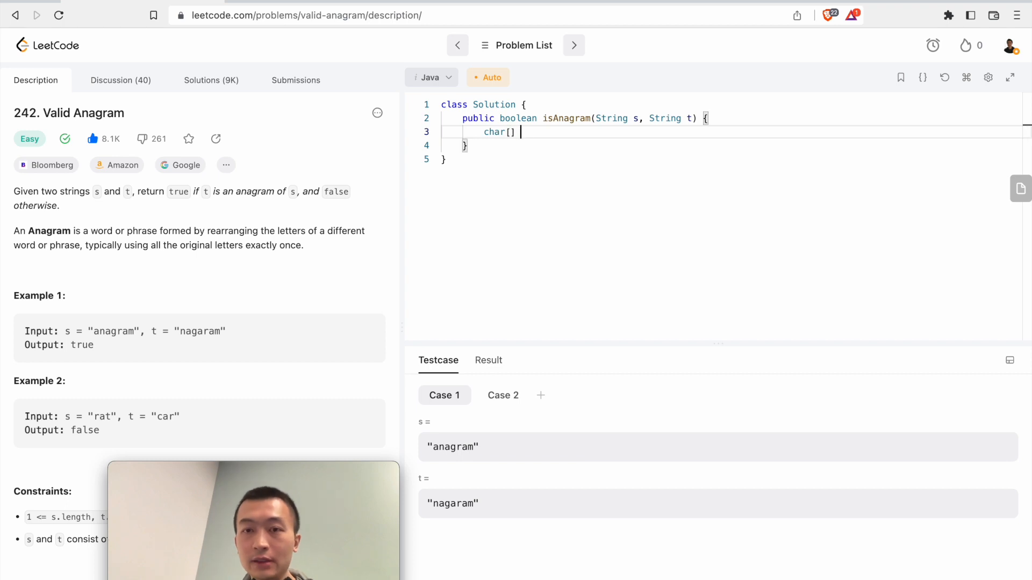
pyautogui.write('schars')
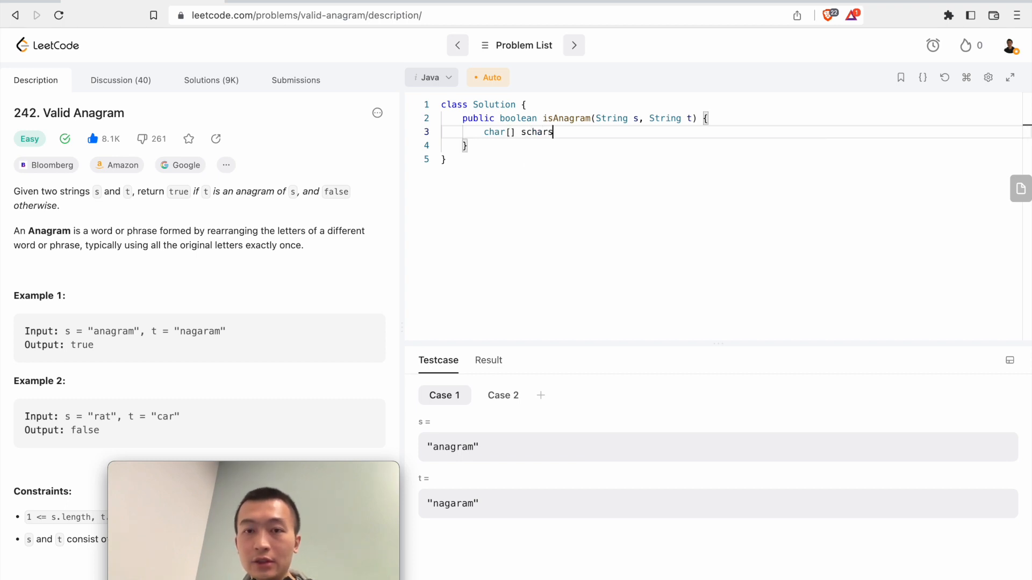
pyautogui.write('= s.toCharArray();')
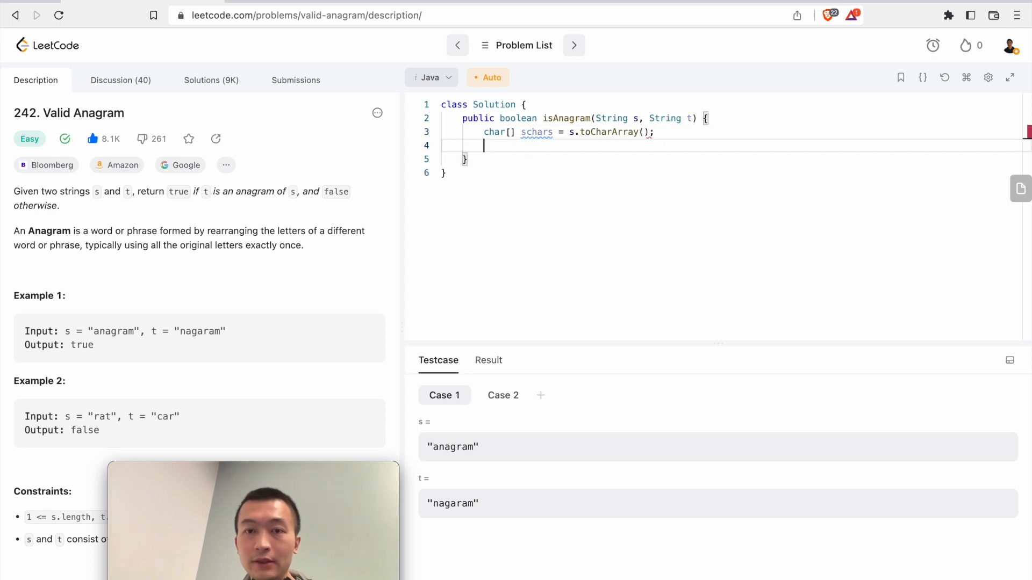
pyautogui.write('char[] tchars = s.toCharArray();')
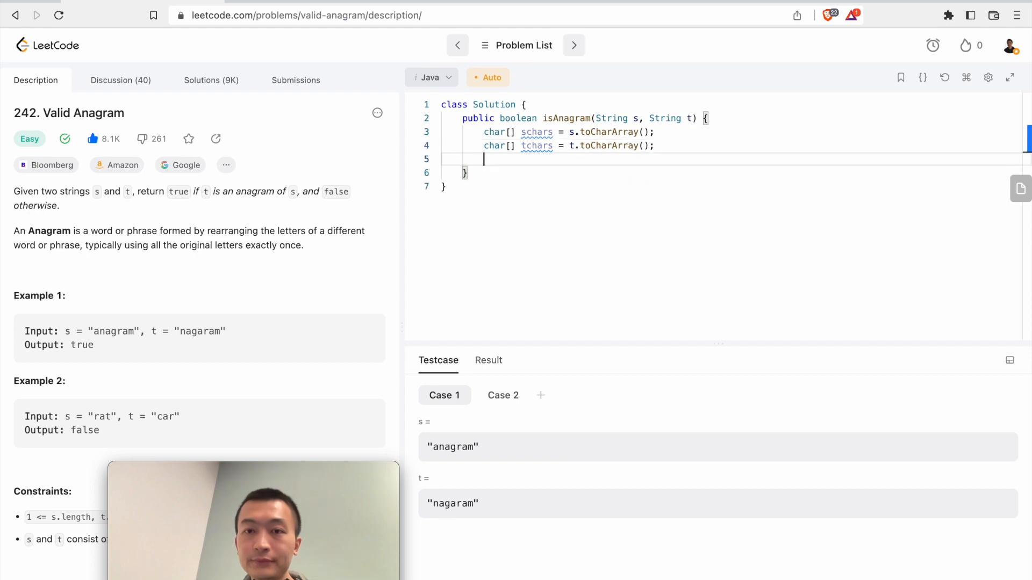
pyautogui.write('Arrays.s')
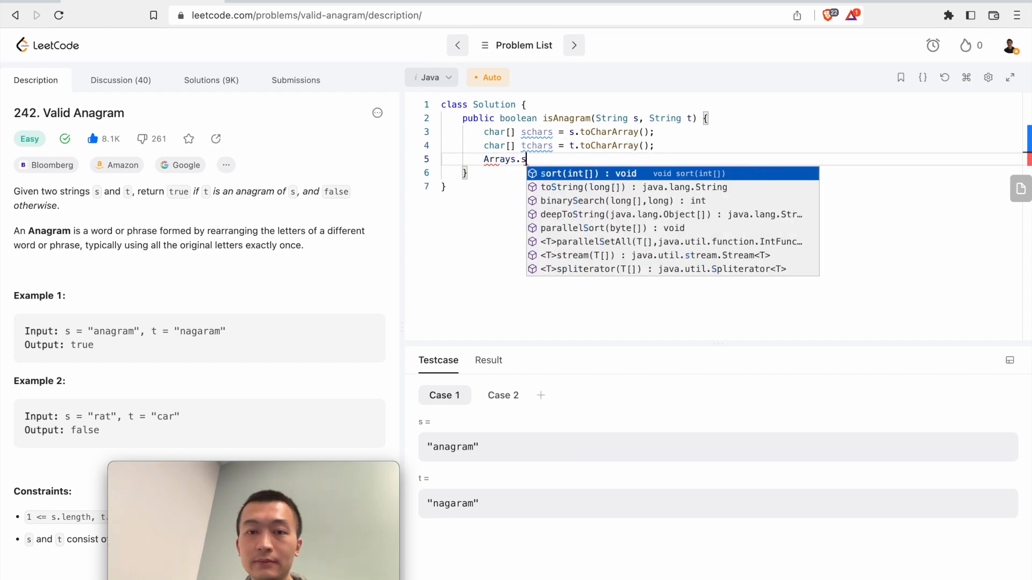
pyautogui.write('ort(schars);')
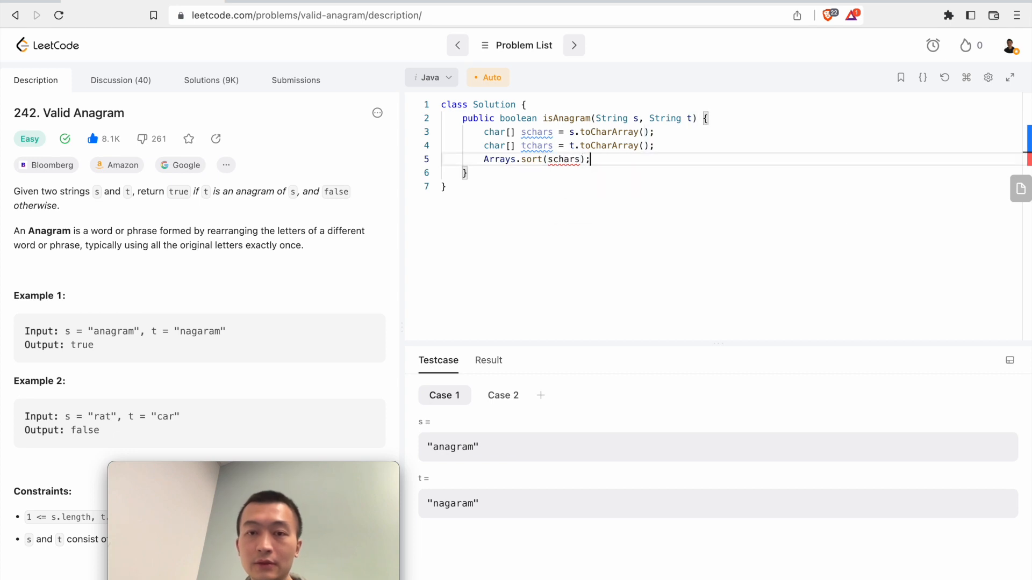
pyautogui.write('Arrays.sort(tchars);')
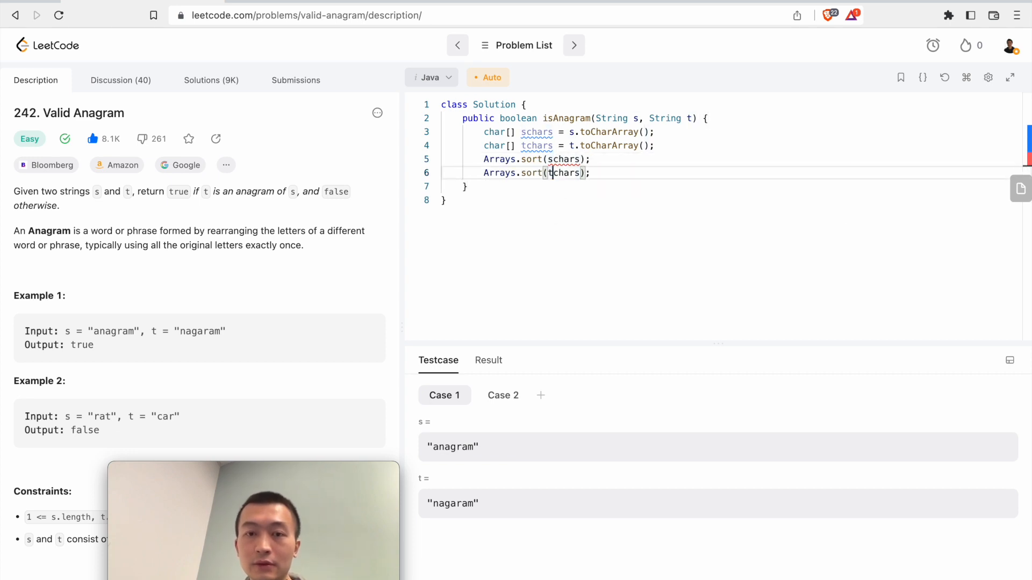
# Return Arrays.equals(schars, tchars) as the anagram result
pyautogui.write('return new String')
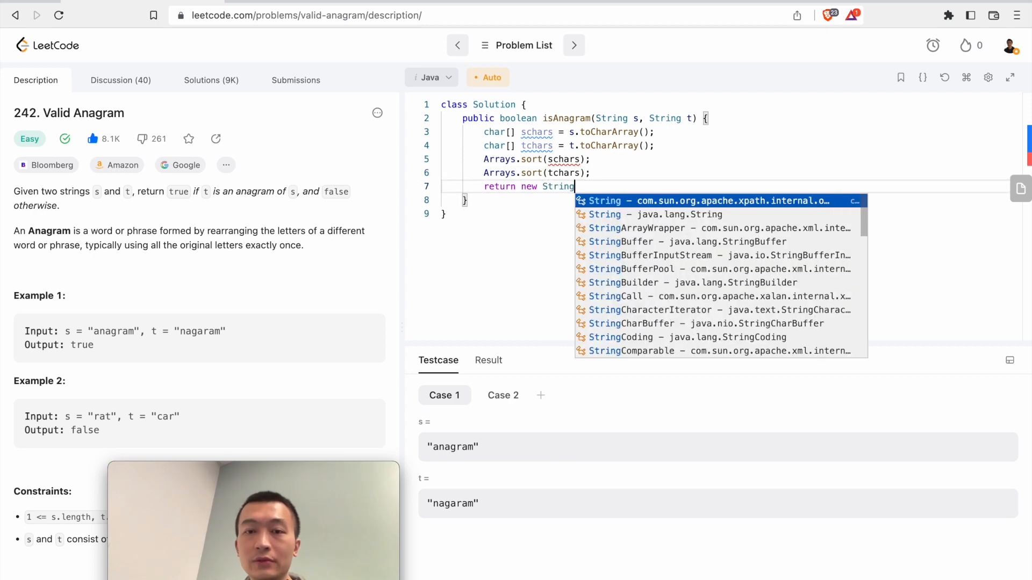
pyautogui.write('(schars)')
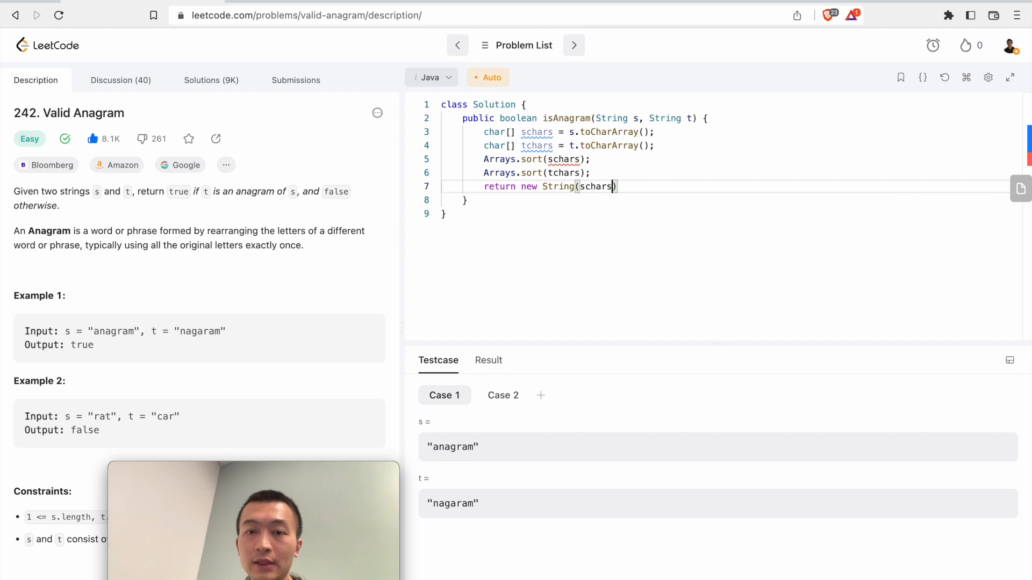
pyautogui.write('.equals(new String(t')
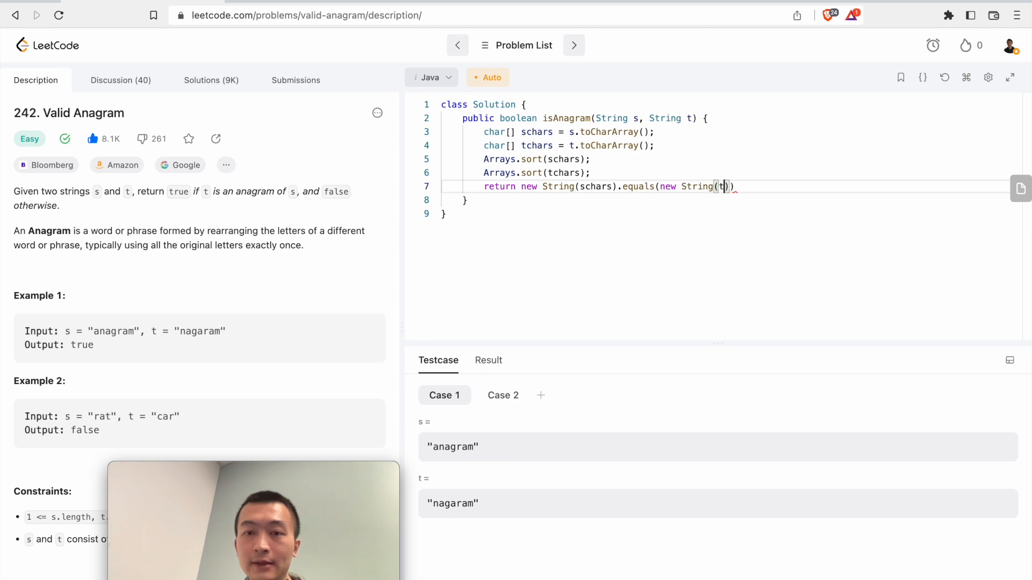
pyautogui.write('chars));')
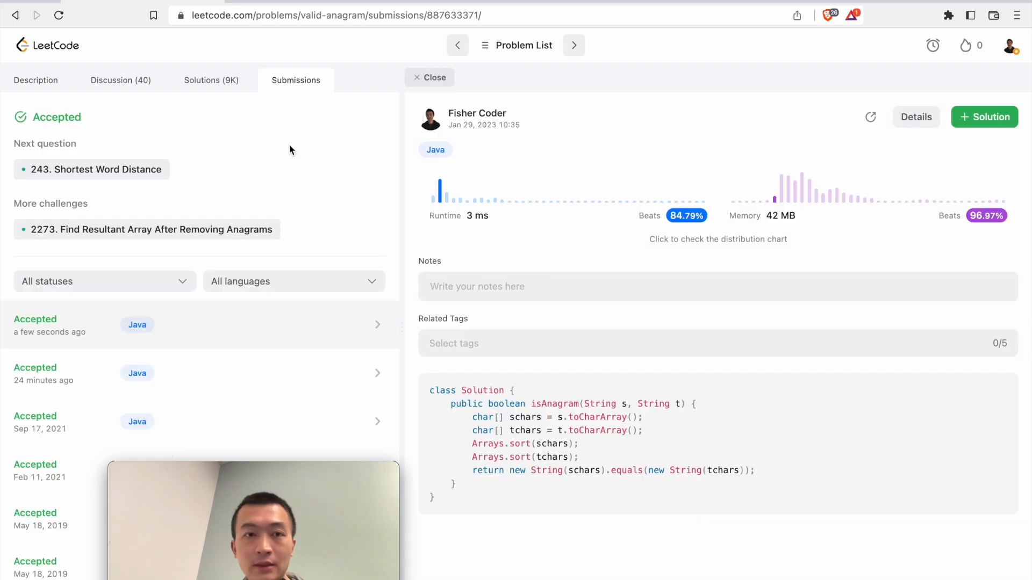
# Leave the Accepted submission result and return to the Description tab and editor
pyautogui.click(35, 80)
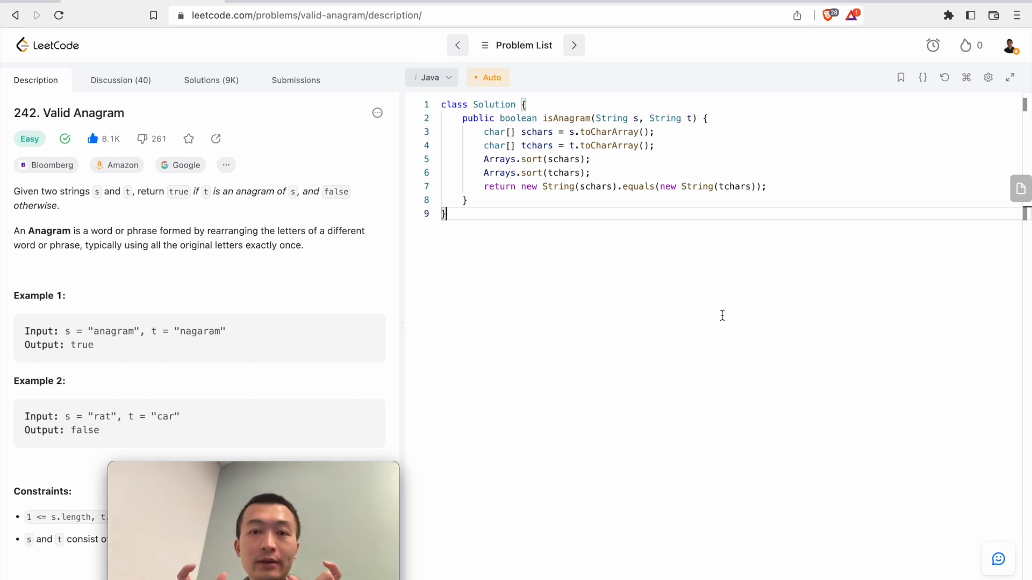
pyautogui.doubleClick(595, 186)
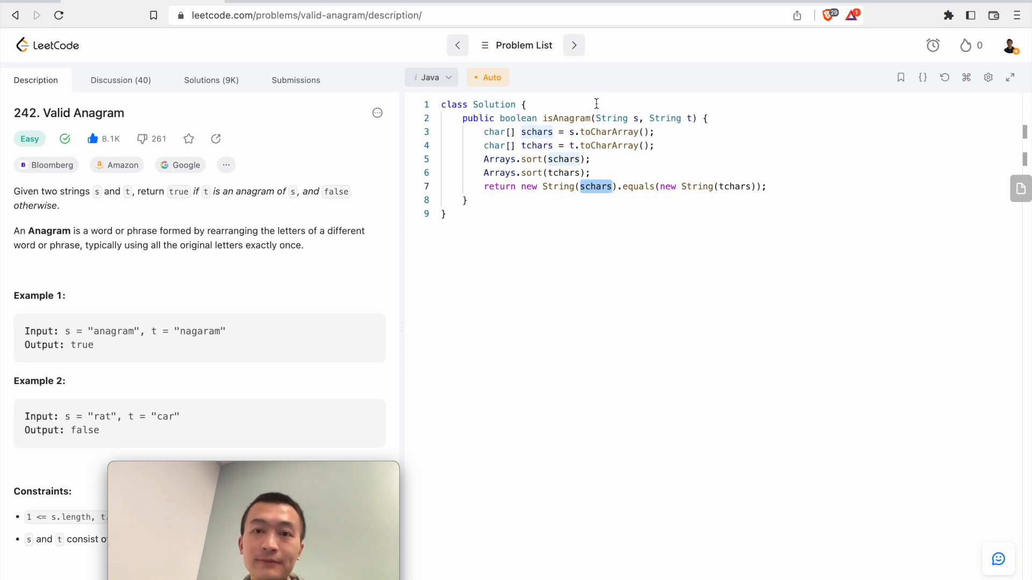
# Add comments '// n is the number of chars in s and t' and '// Time: O(n*logn)' above isAnagram
pyautogui.write('//')
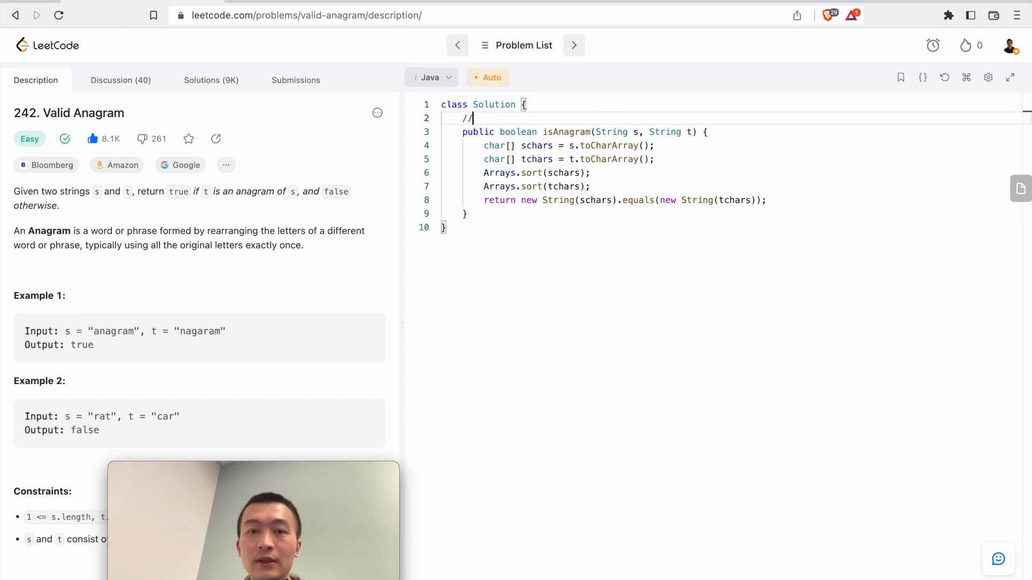
pyautogui.write('n is the number of chars in s and')
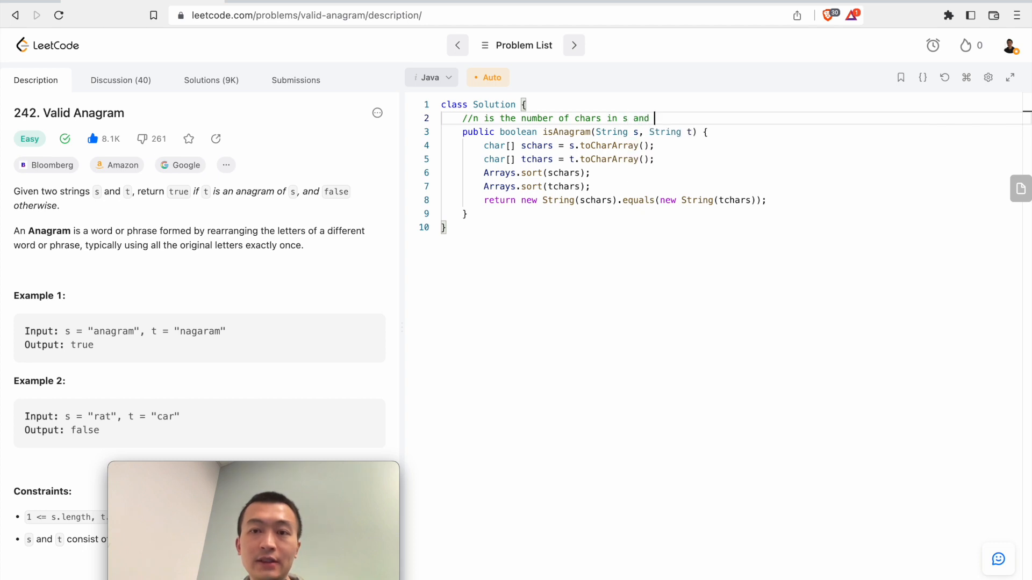
pyautogui.write('t')
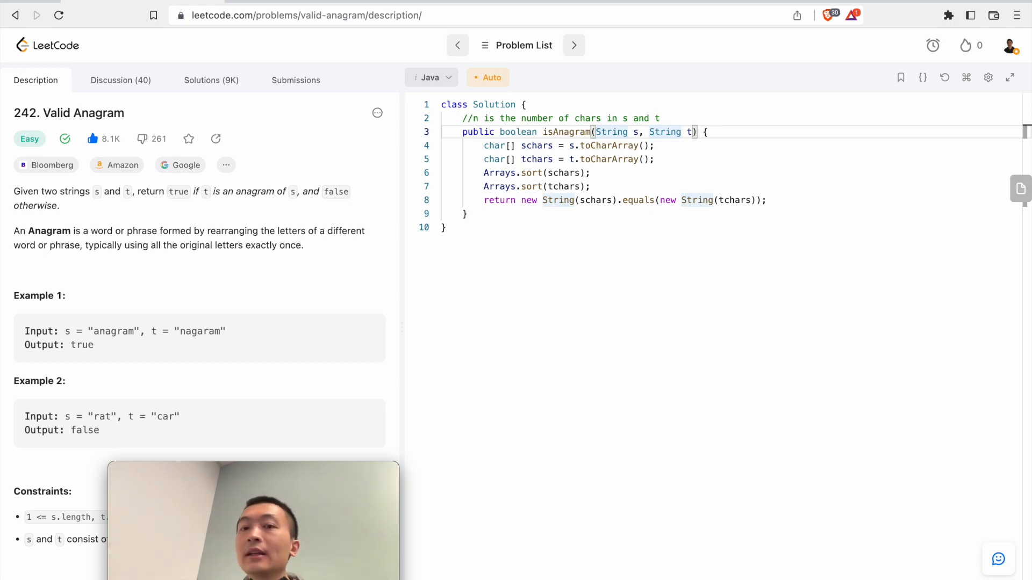
pyautogui.write('//')
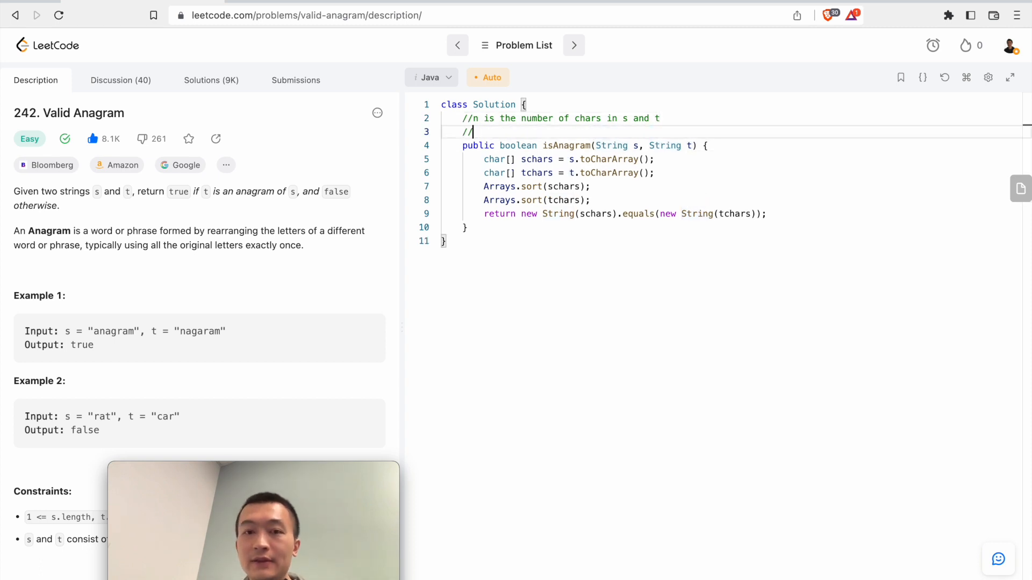
pyautogui.write('Time: O(')
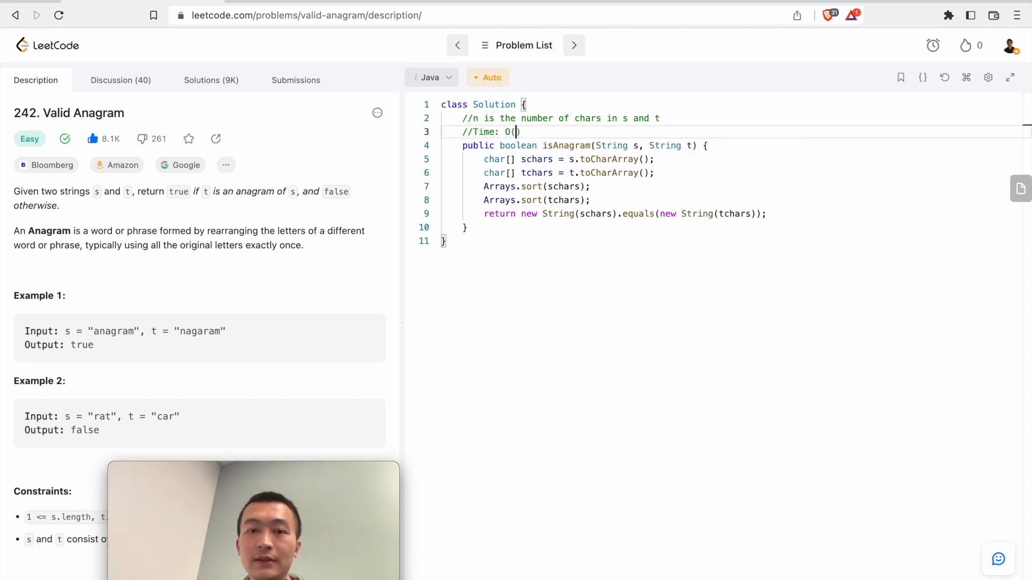
pyautogui.write('n*logn')
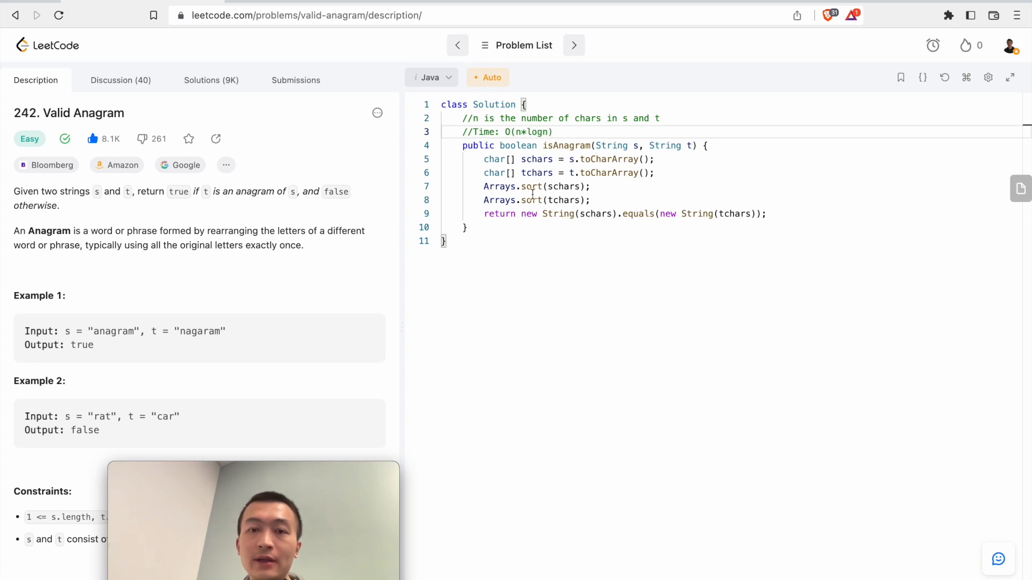
pyautogui.doubleClick(514, 186)
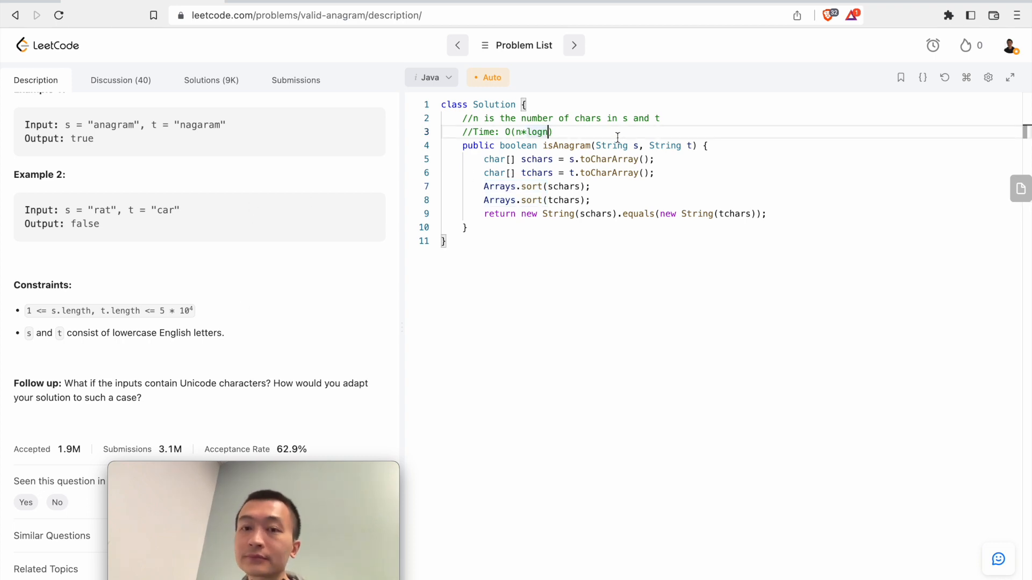
# Select and delete the sort-and-compare body of isAnagram, keeping the comments
pyautogui.moveTo(483, 159); pyautogui.dragTo(590, 186)
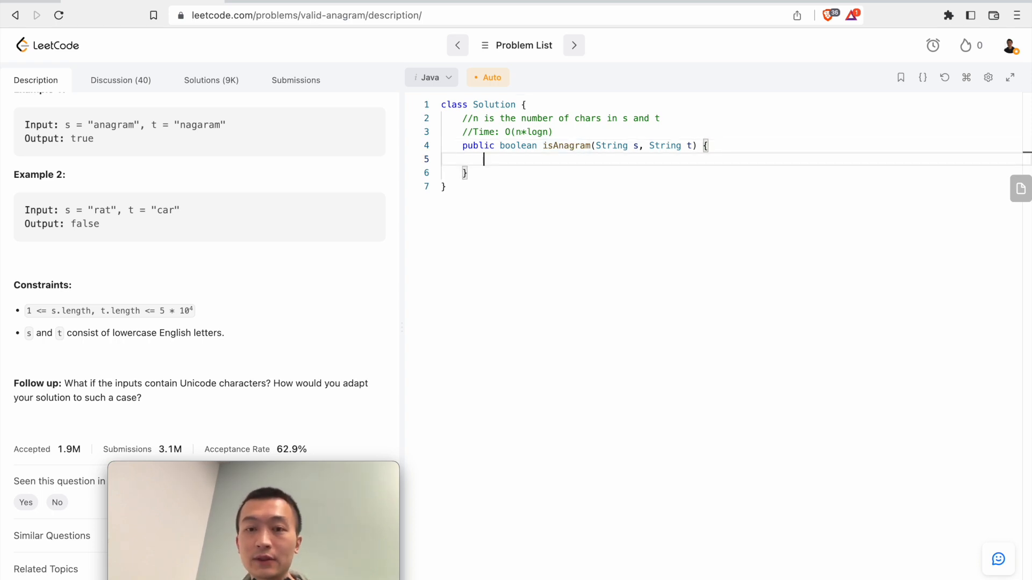
# Declare int[] counts = new int[26] and return false when s.length() != t.length()
pyautogui.write('int[]')
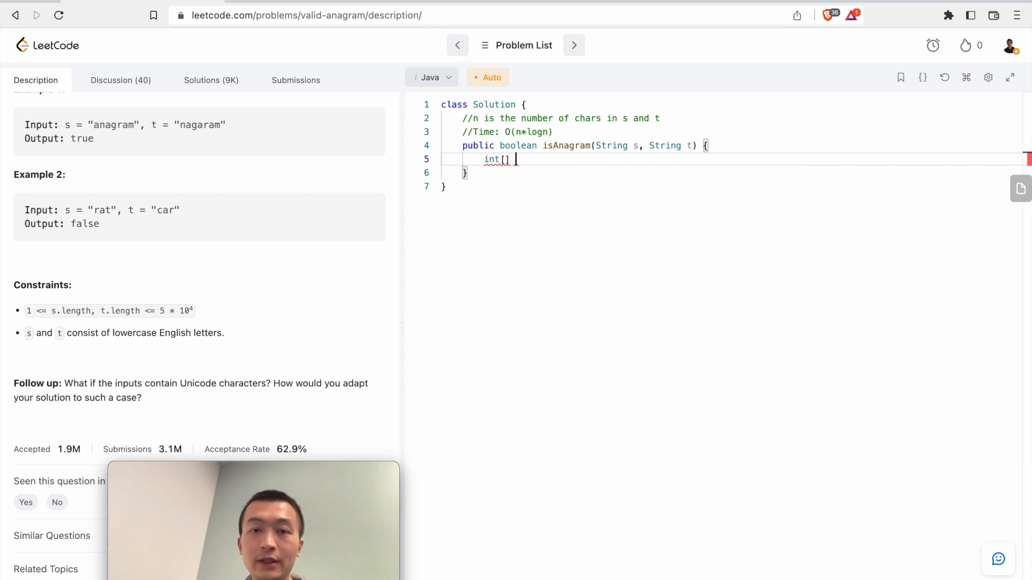
pyautogui.write('counts = new int[]')
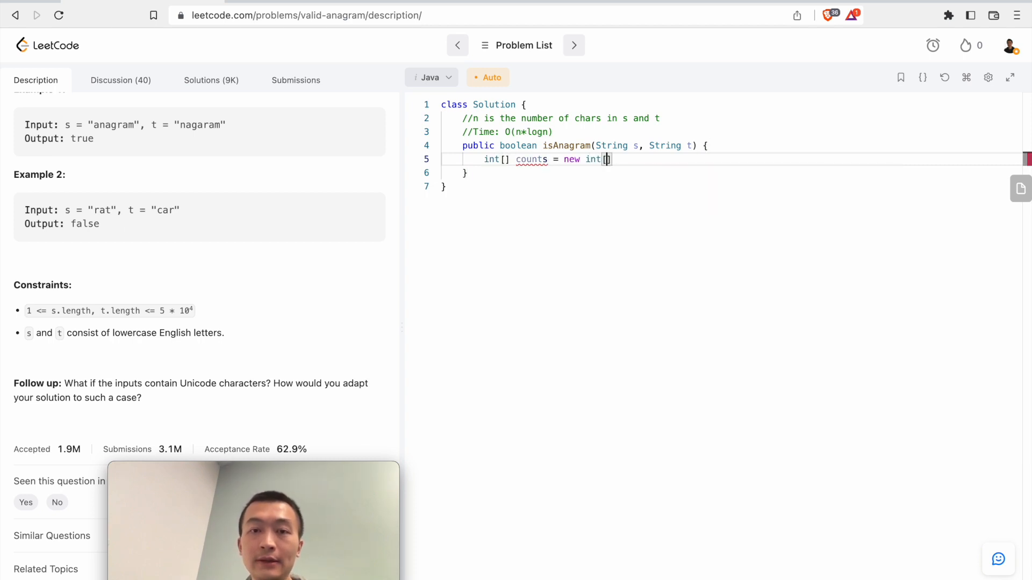
pyautogui.write('26];')
pyautogui.write('for ()')
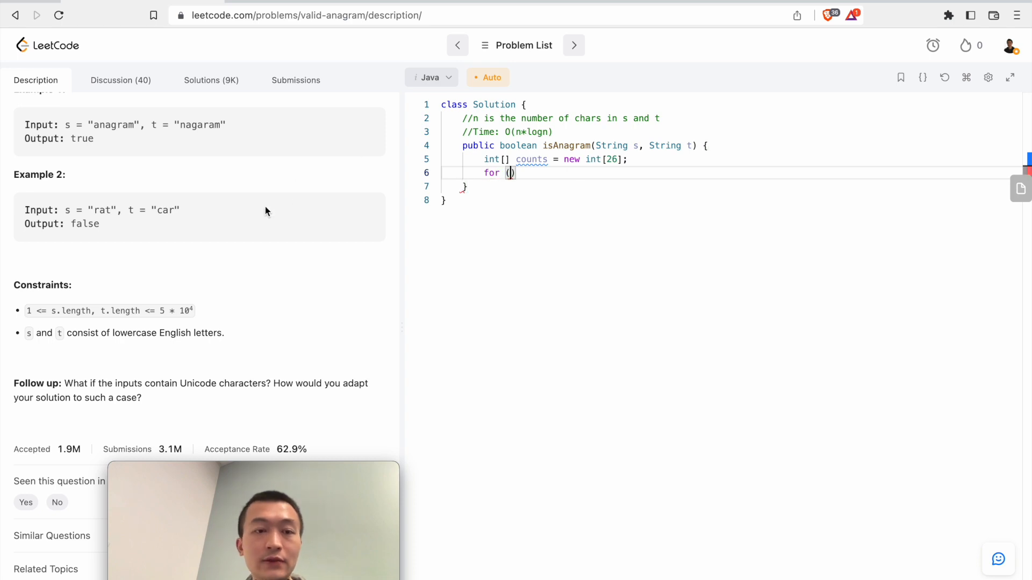
pyautogui.click(590, 145)
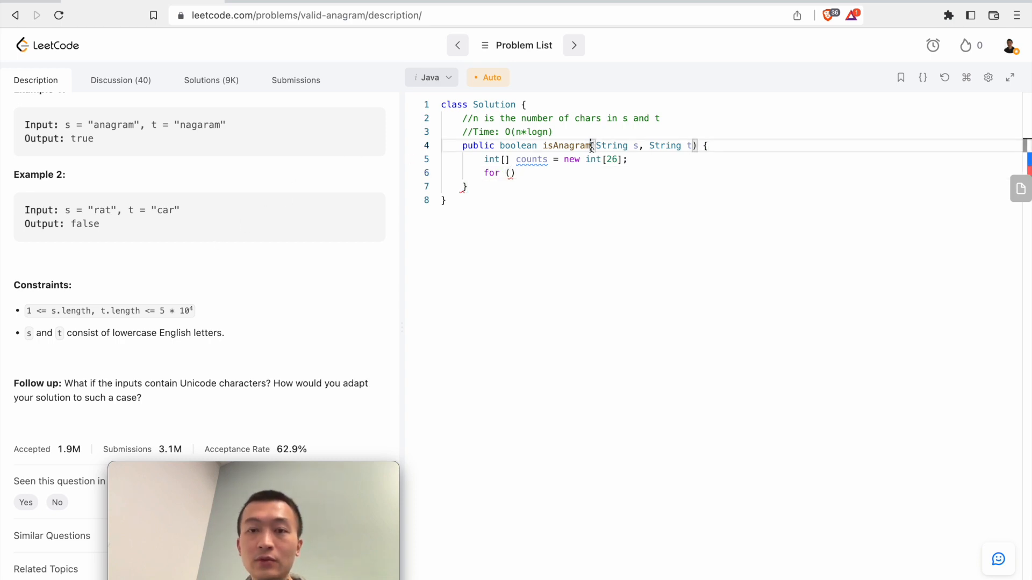
pyautogui.write('if')
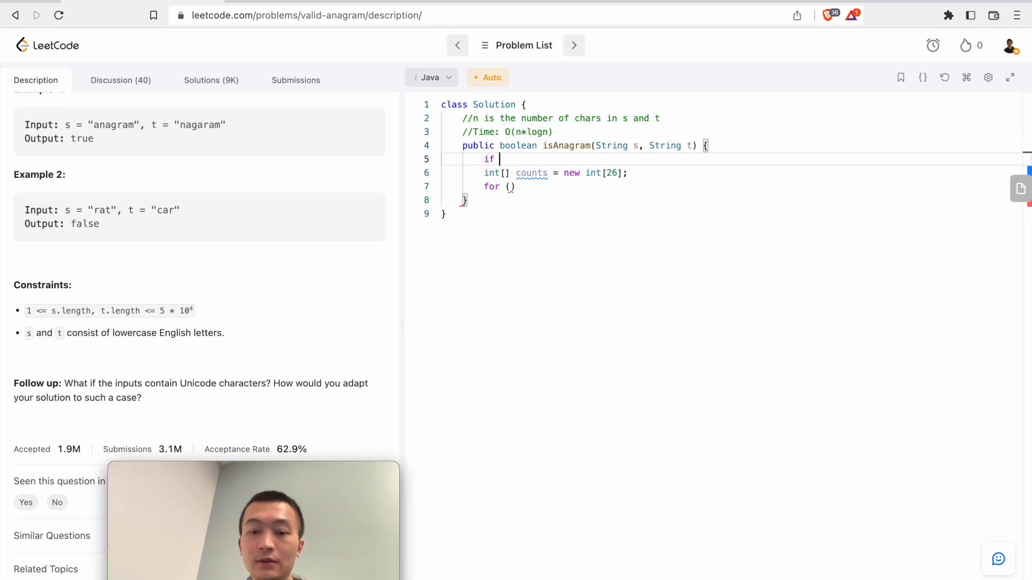
pyautogui.write('(s.length())')
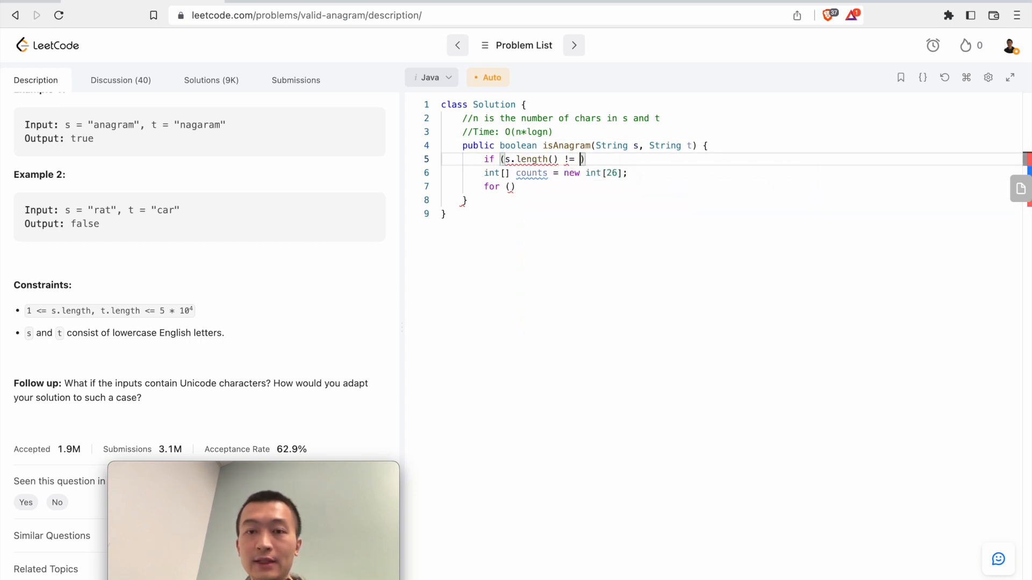
pyautogui.write('t.length()) {')
pyautogui.write('return false')
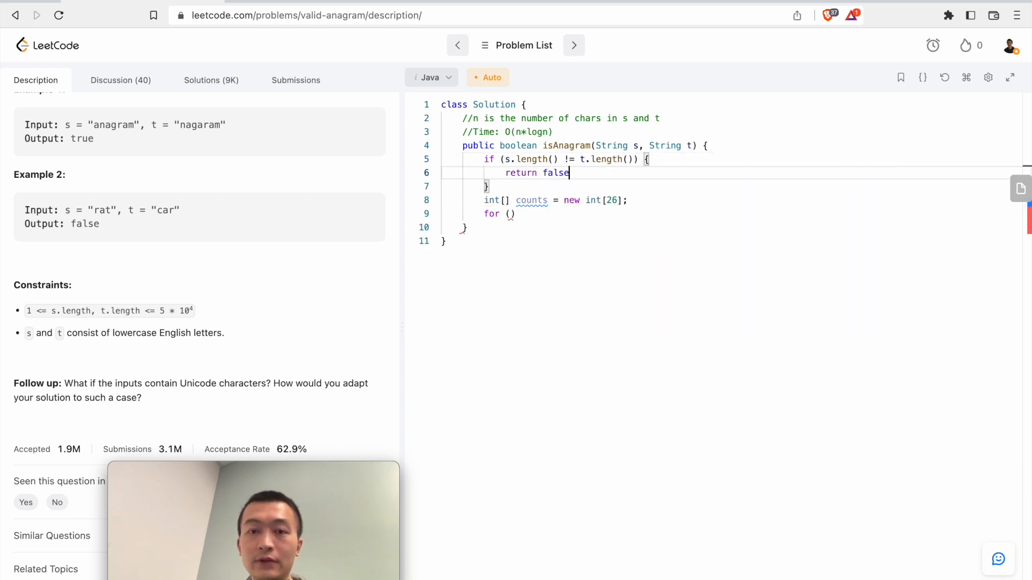
pyautogui.write(';')
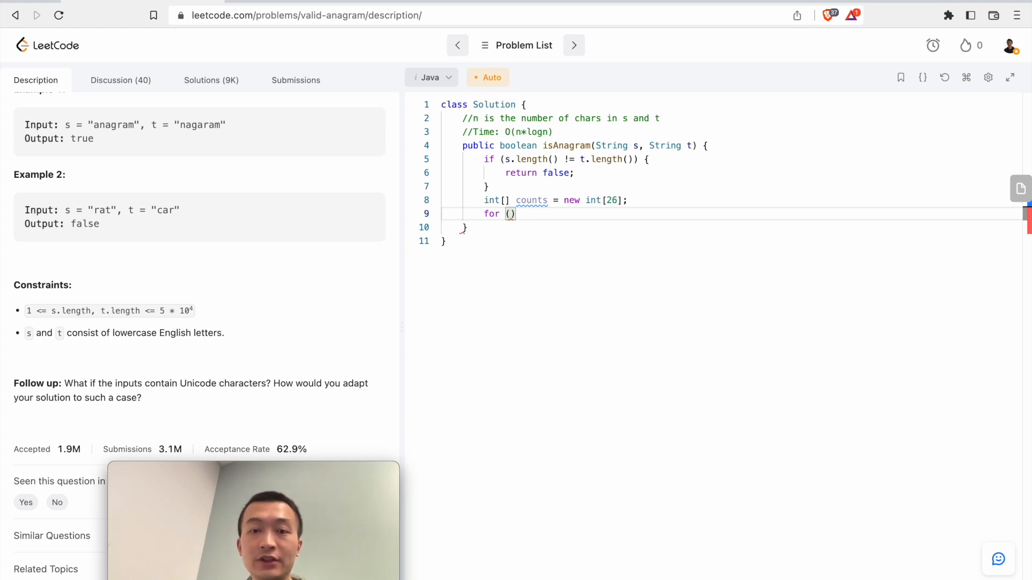
pyautogui.moveTo(514, 159)
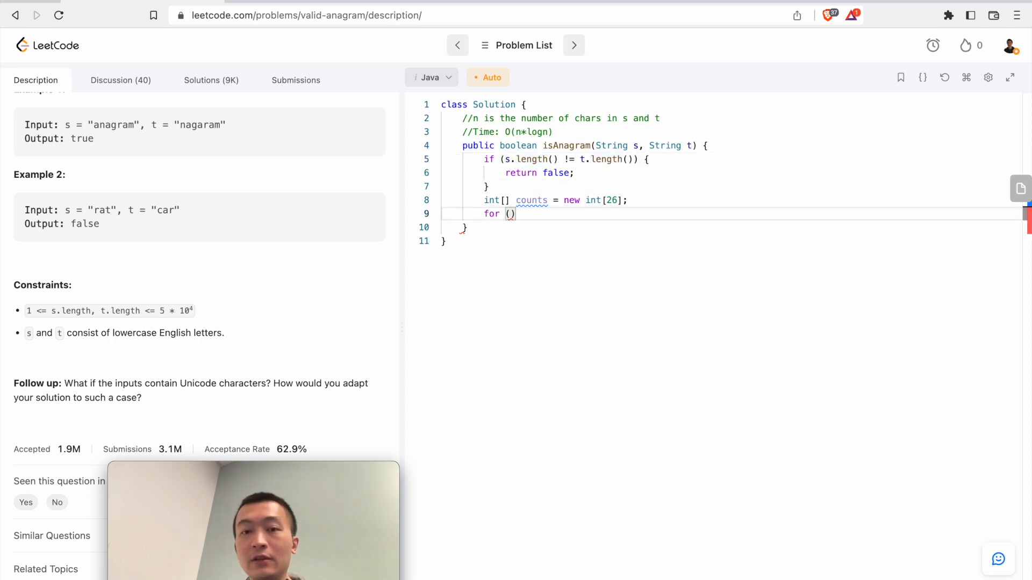
# Loop i over s, incrementing counts[s.charAt(i)-'a'] and decrementing counts[t.charAt(i)-'a']
pyautogui.write('int')
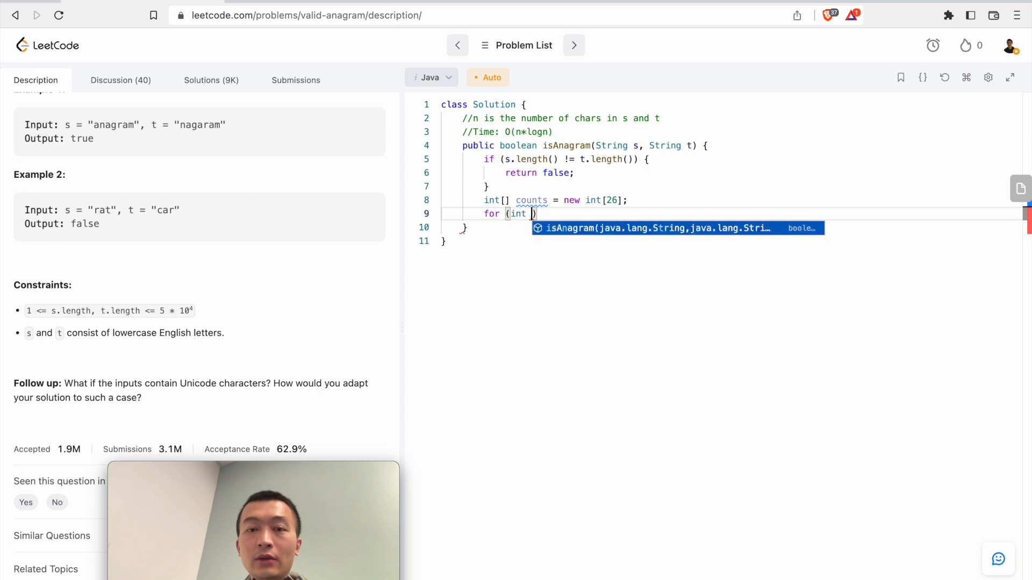
pyautogui.write('i = 0; i < s.length(')
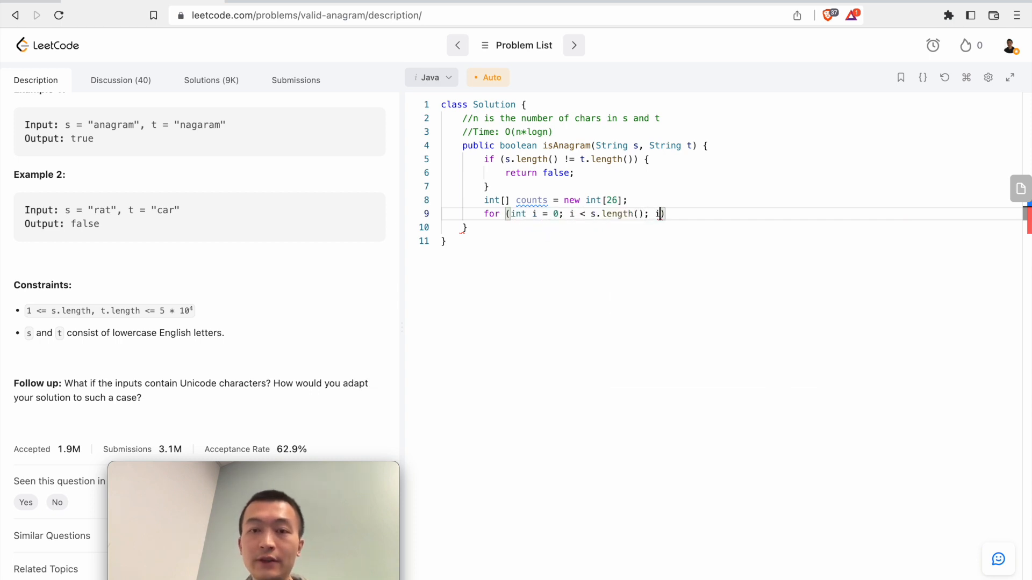
pyautogui.write('++) {')
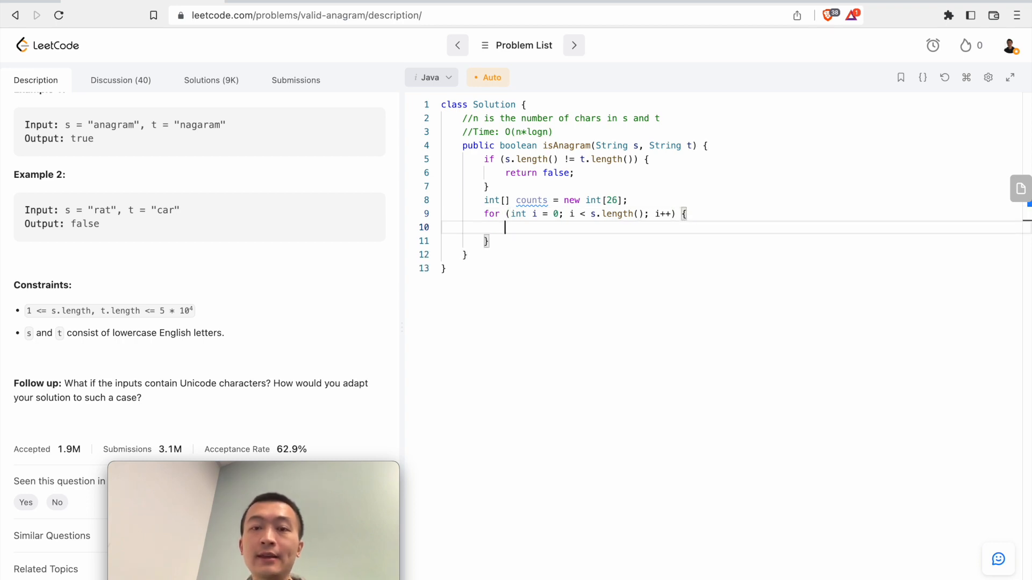
pyautogui.write('counts')
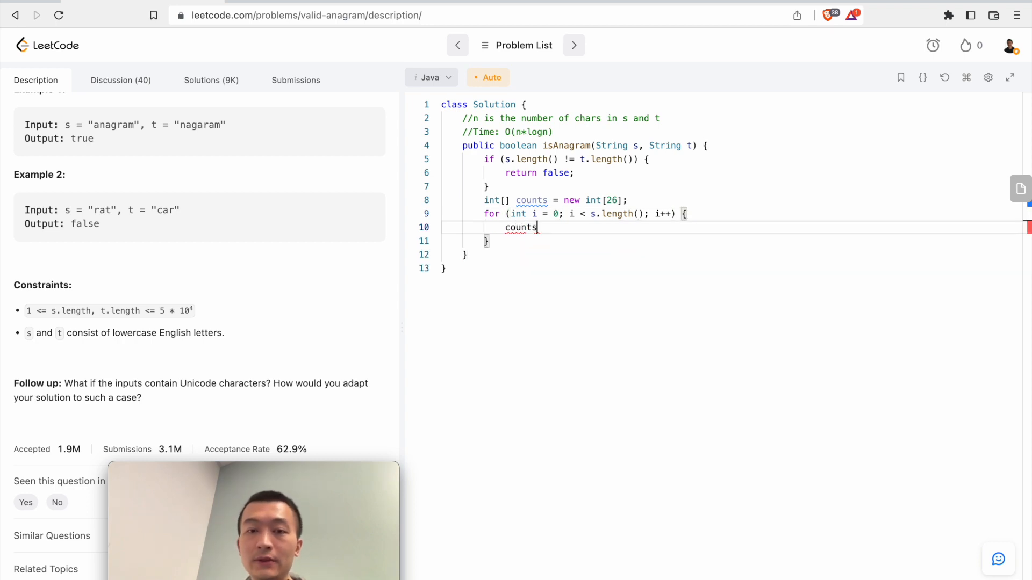
pyautogui.write('[s.')
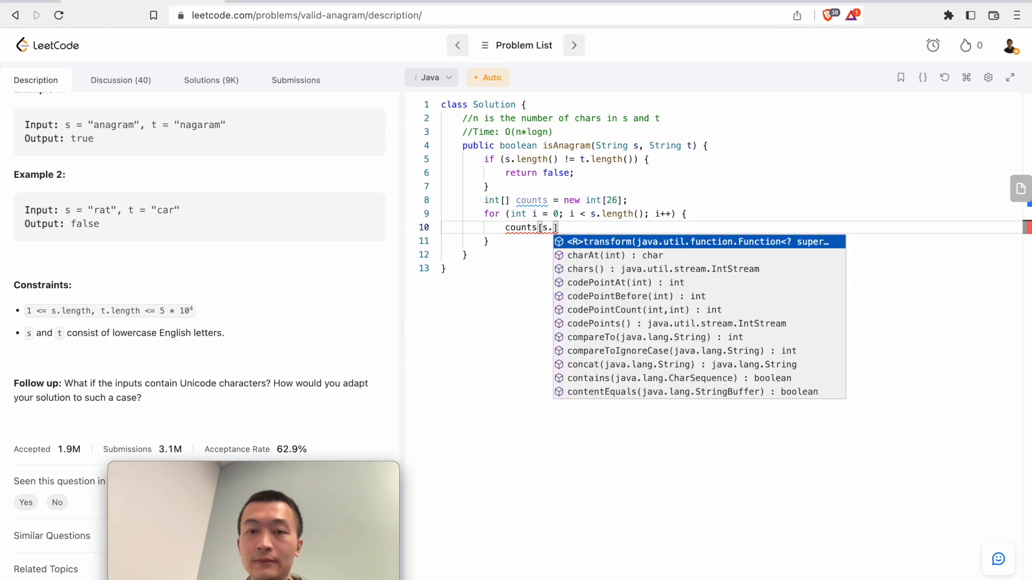
pyautogui.write("charAt(i) - 'a")
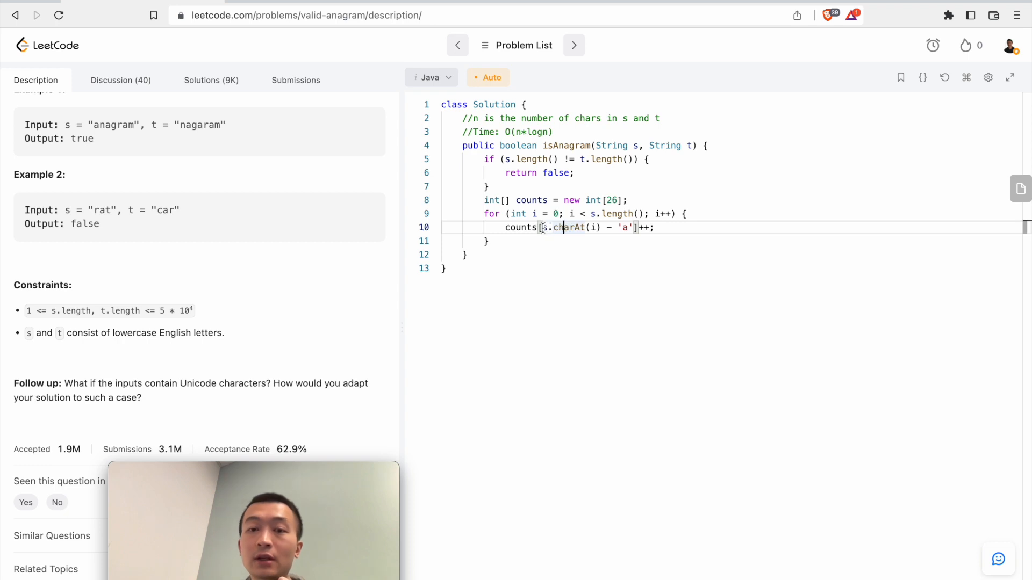
pyautogui.moveTo(542, 227); pyautogui.dragTo(632, 227)
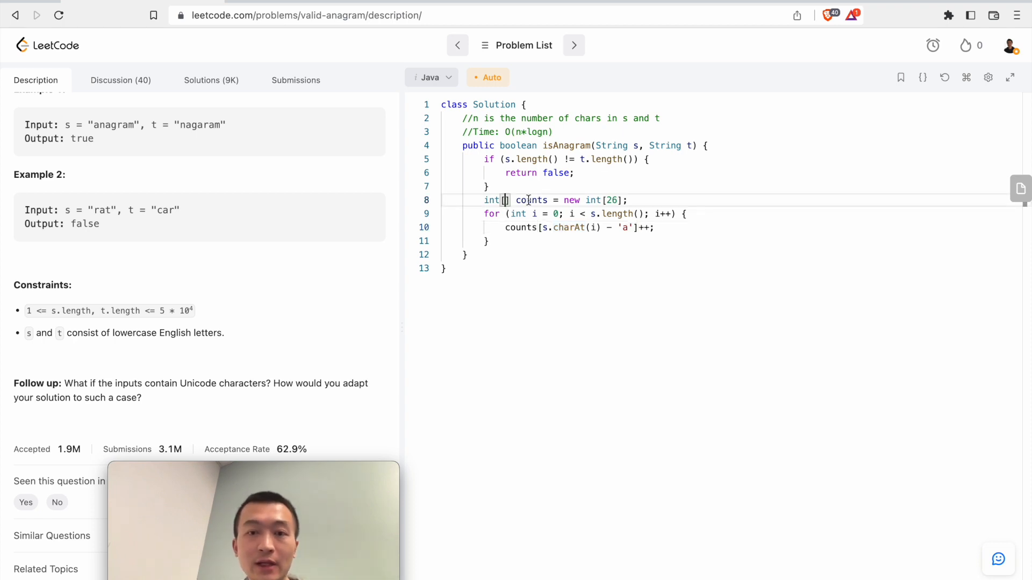
pyautogui.moveTo(524, 200); pyautogui.dragTo(628, 200)
pyautogui.write("counts[t.charAt(i) - 'a']--;")
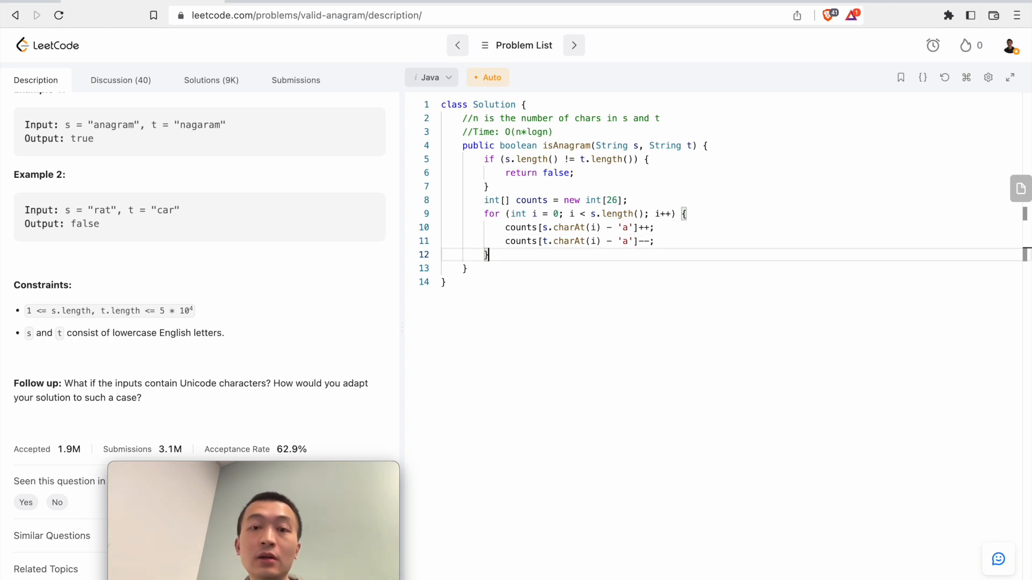
# Loop over counts returning false on any nonzero entry, otherwise return true
pyautogui.write('for (int')
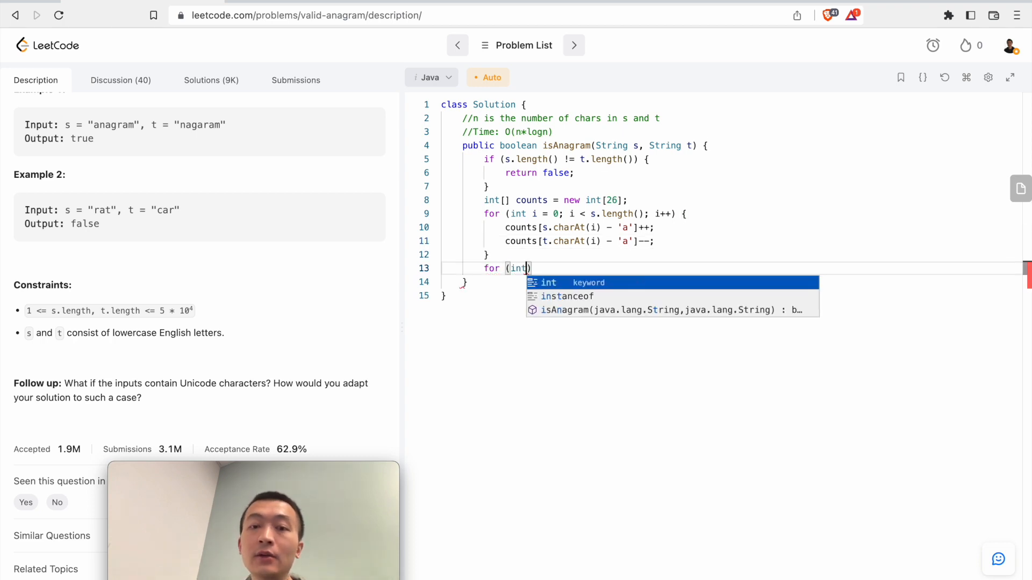
pyautogui.write('i : counts')
pyautogui.write('if')
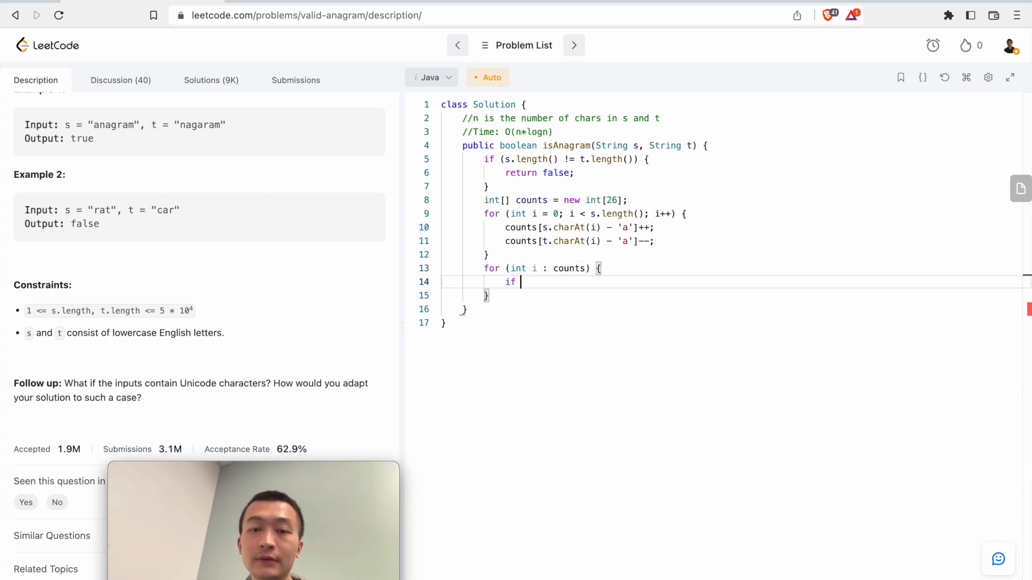
pyautogui.write('(i != 0) {')
pyautogui.write('return')
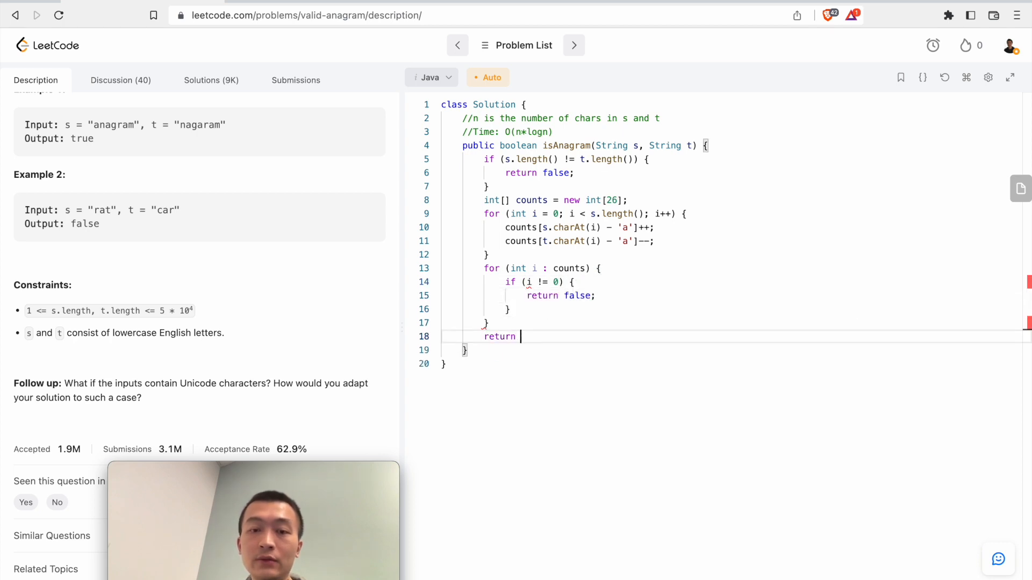
pyautogui.write('true;')
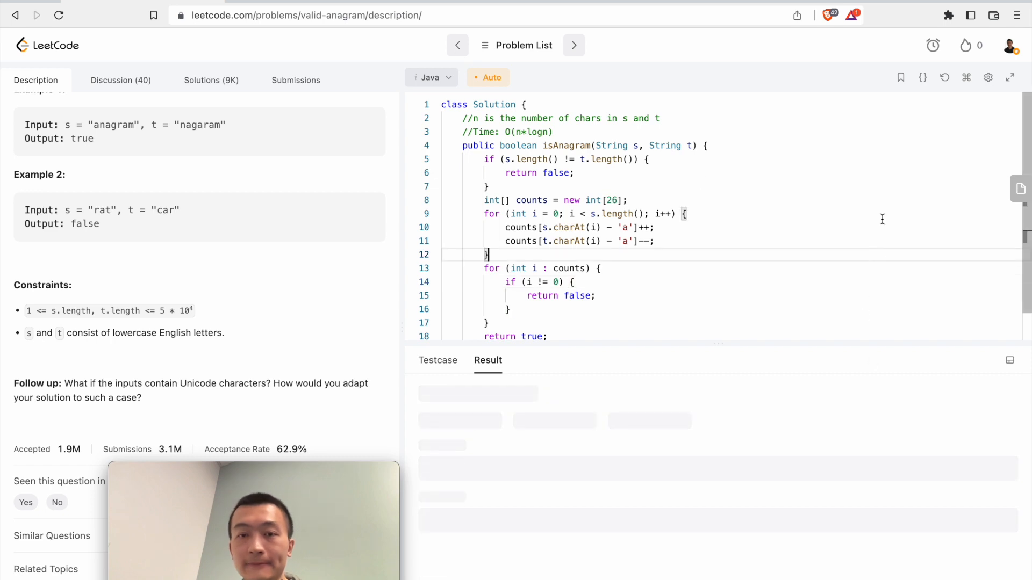
# Submit the counting-array solution and return to the problem description
pyautogui.click(296, 80)
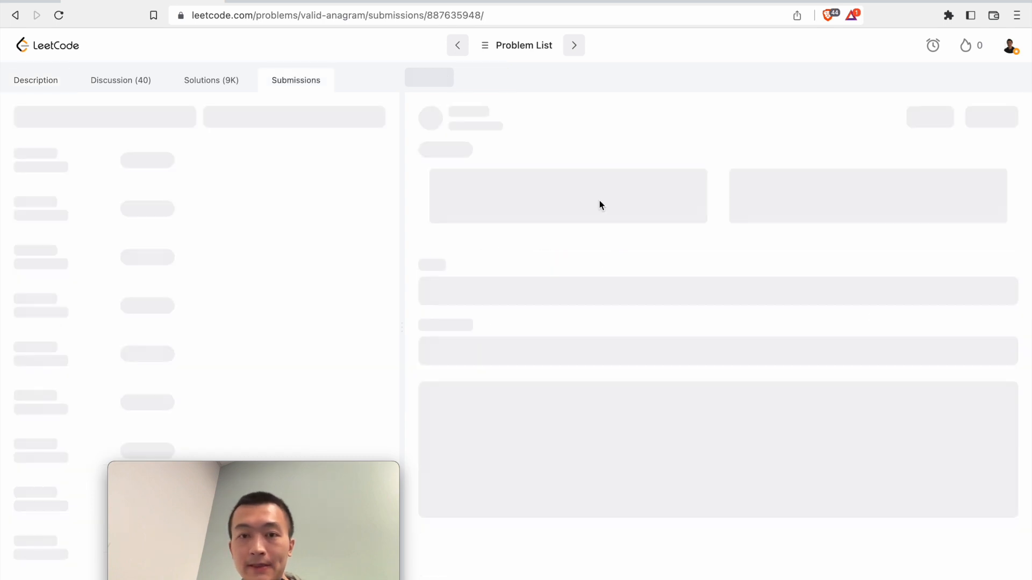
pyautogui.click(36, 79)
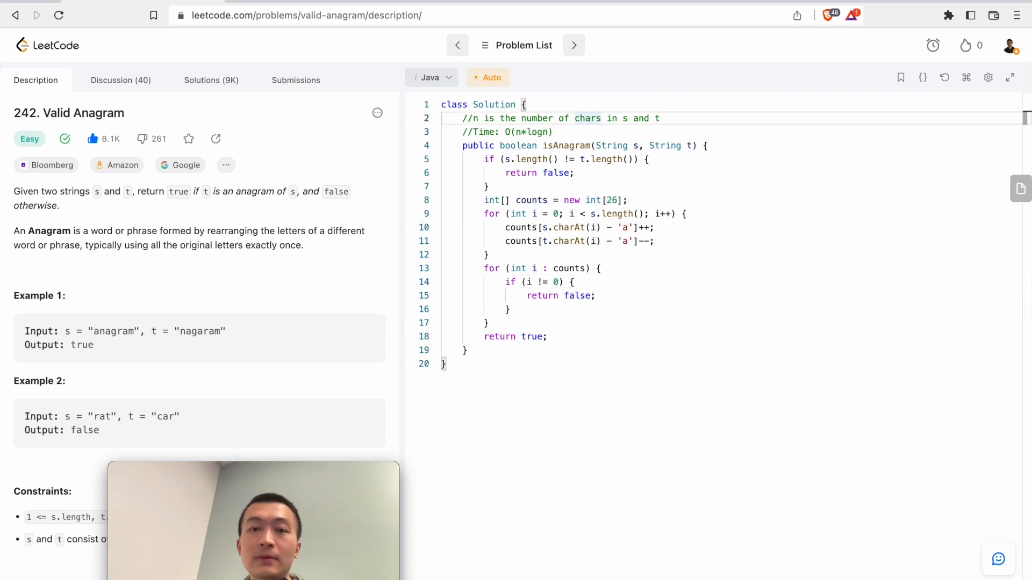
# Change the Time comment to O(n) and add '//Space: O(1)', highlighting the fixed counts array
pyautogui.moveTo(501, 131); pyautogui.dragTo(552, 131)
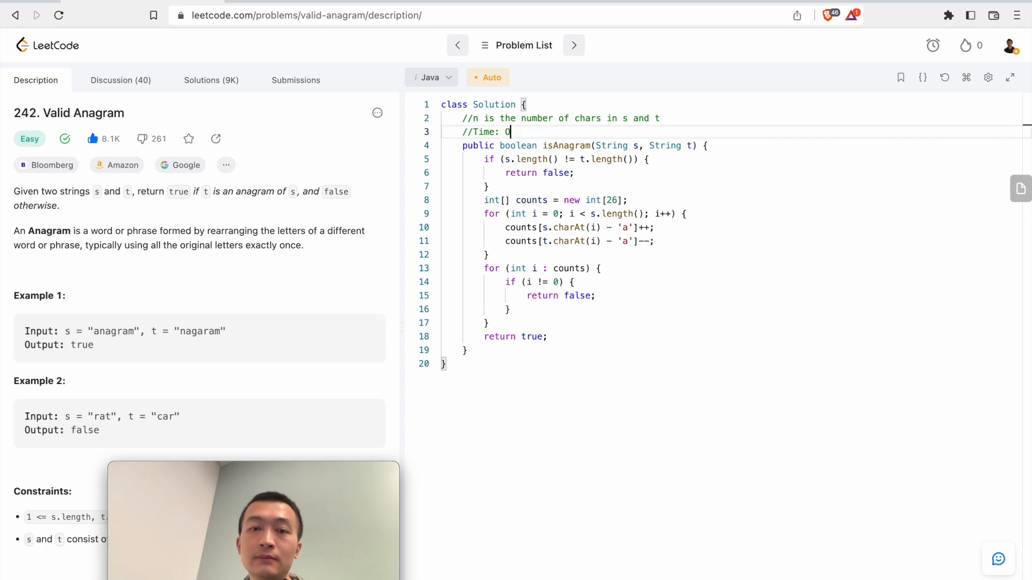
pyautogui.write('(')
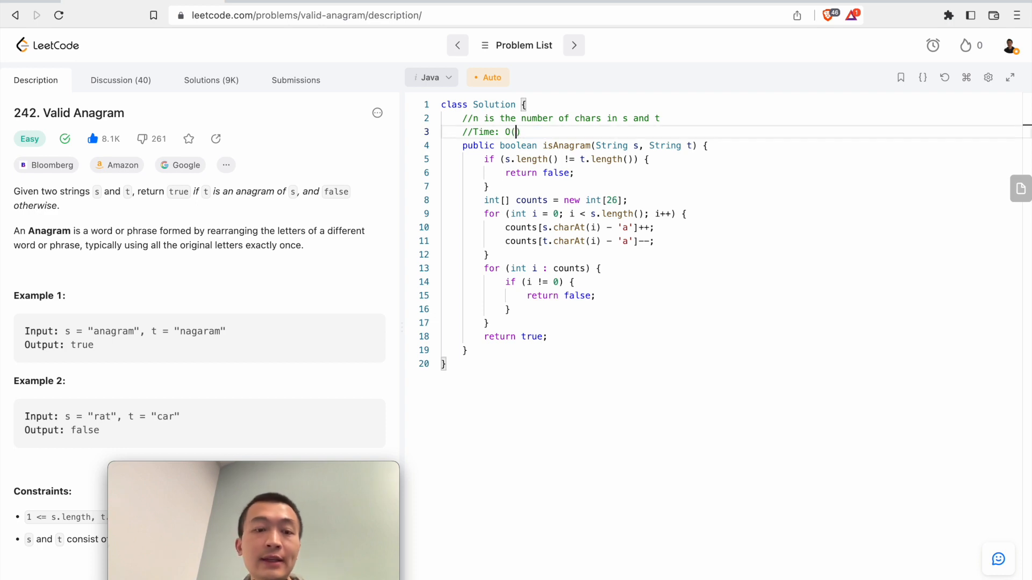
pyautogui.write('n')
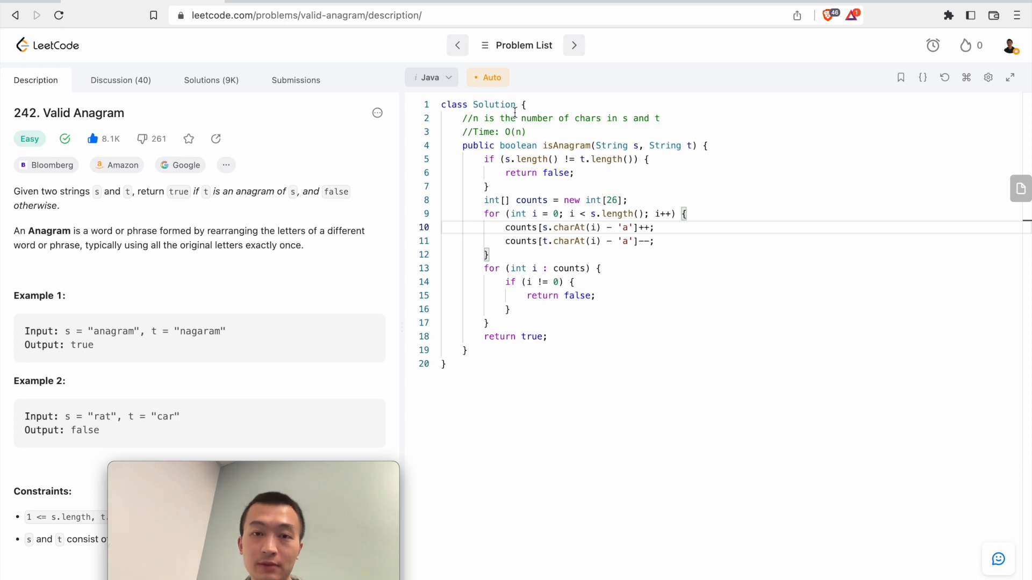
pyautogui.click(671, 118)
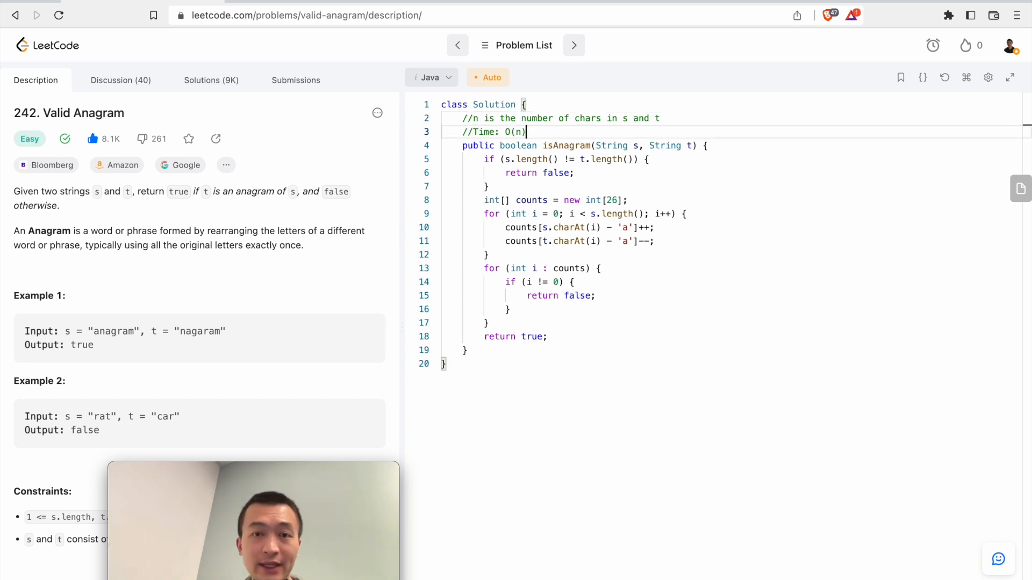
pyautogui.write('//Space: O(1')
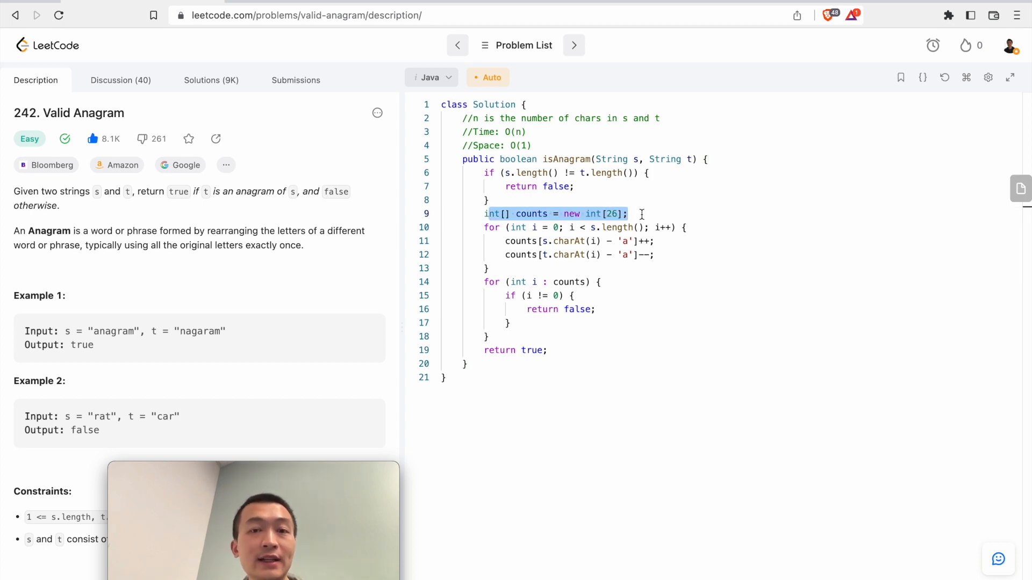
pyautogui.click(628, 213)
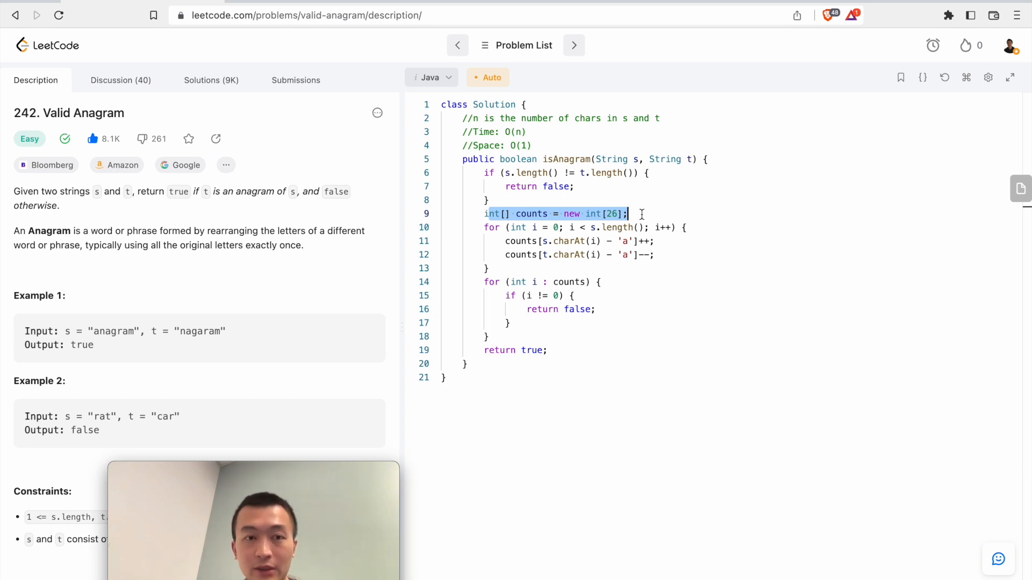
pyautogui.moveTo(201, 292)
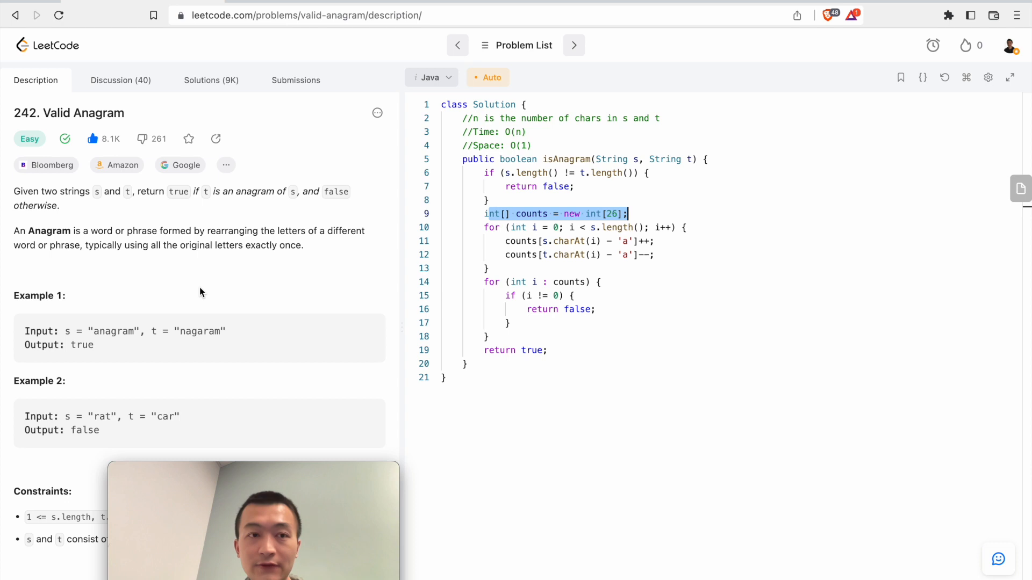
# Highlight the Unicode follow-up in the description, then delete the //Time and //Space comment lines
pyautogui.scroll(-3)
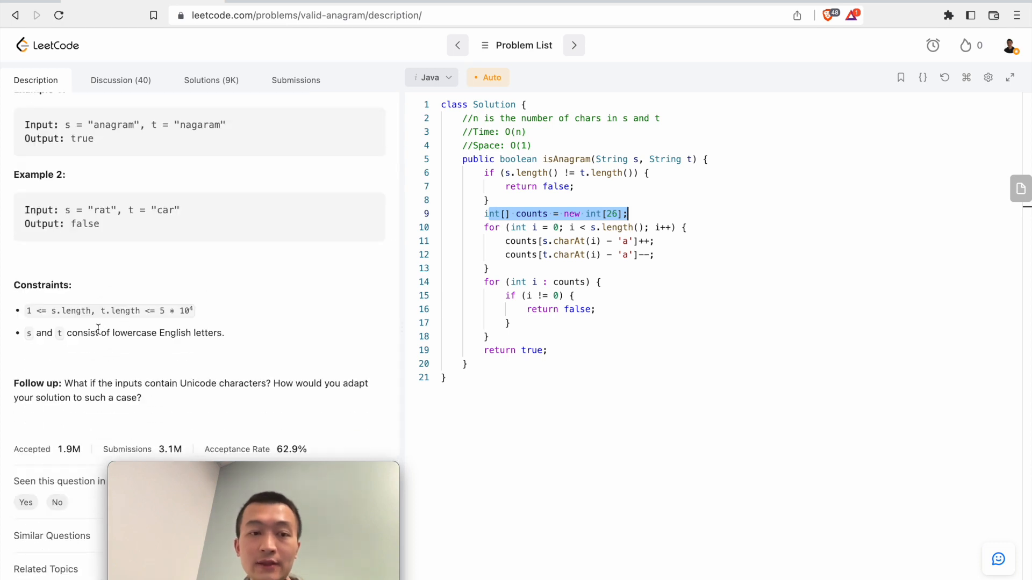
pyautogui.moveTo(96, 332); pyautogui.dragTo(174, 332)
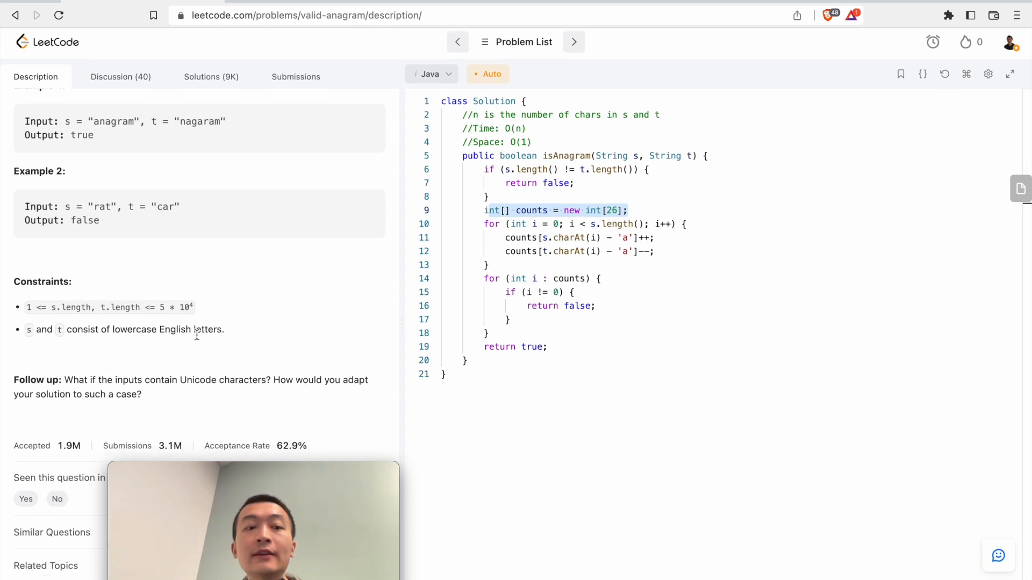
pyautogui.scroll(-3)
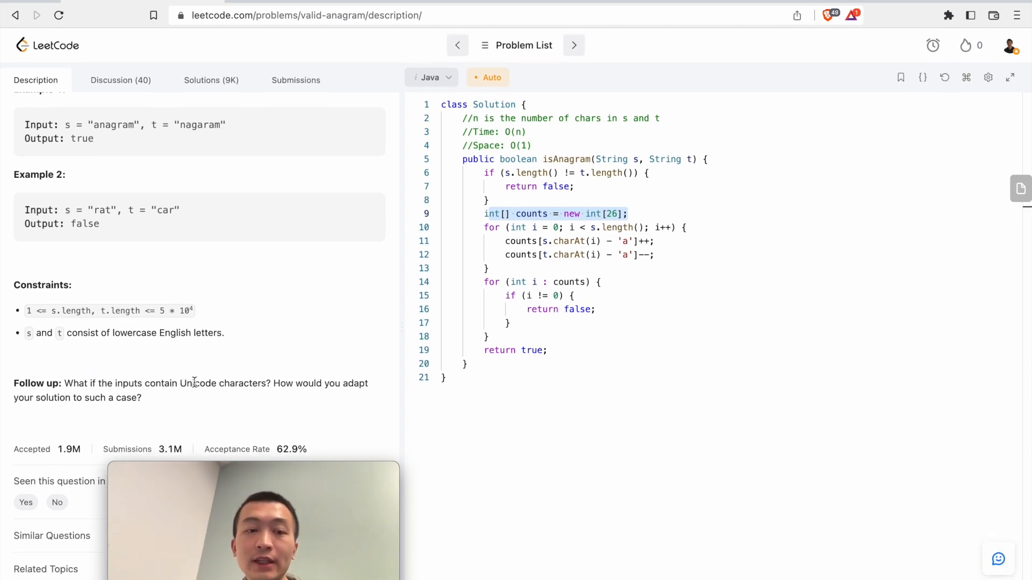
pyautogui.moveTo(163, 383); pyautogui.dragTo(230, 382)
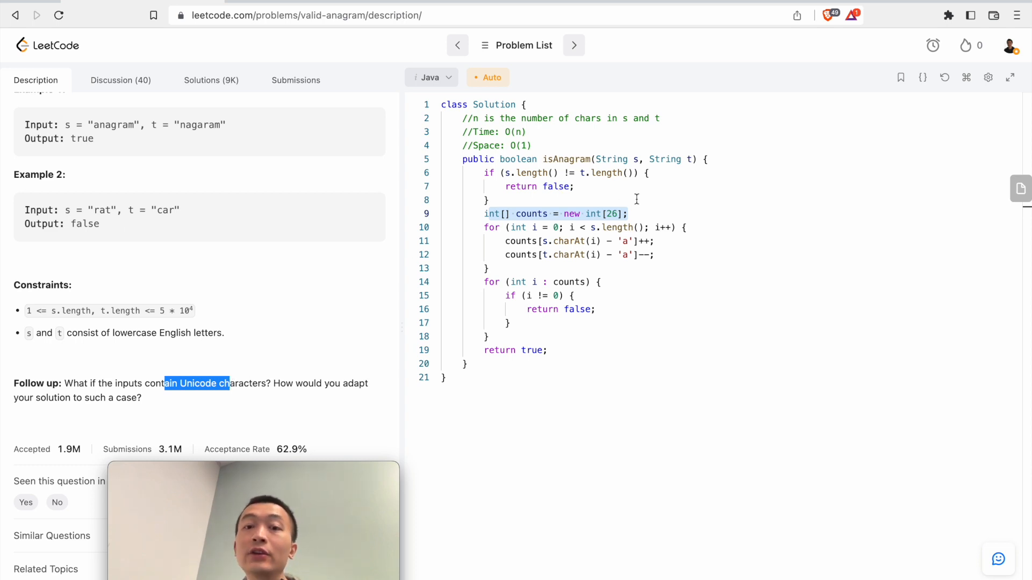
pyautogui.click(487, 199)
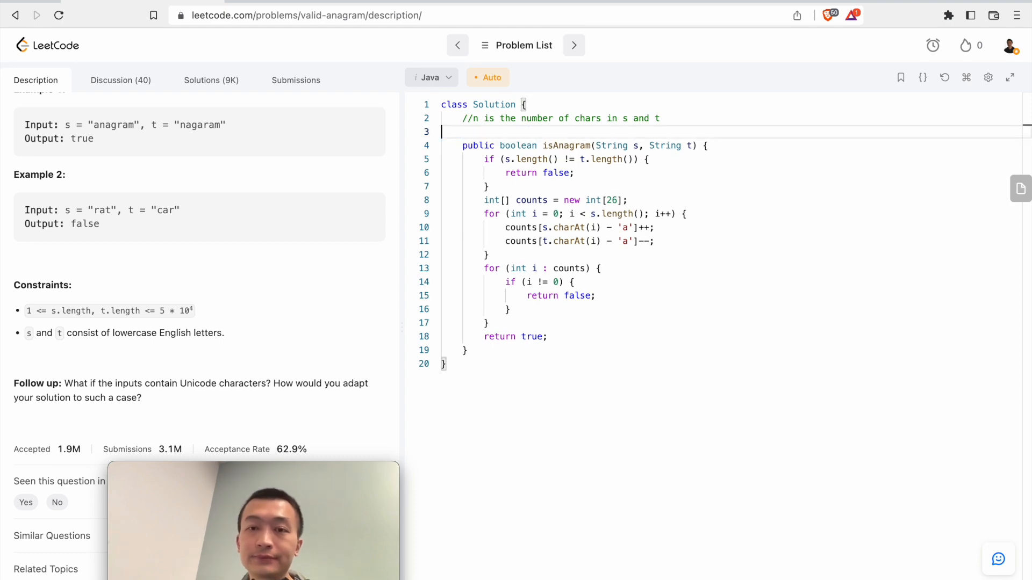
# Reset the editor to the default isAnagram stub, confirm, and highlight 'Unicode' in the follow-up
pyautogui.click(944, 77)
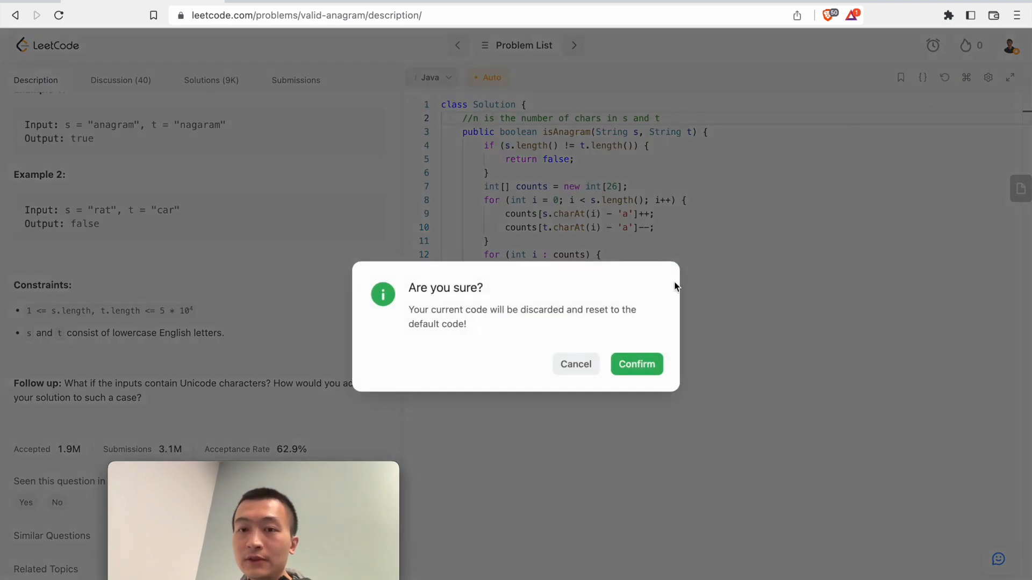
pyautogui.click(635, 364)
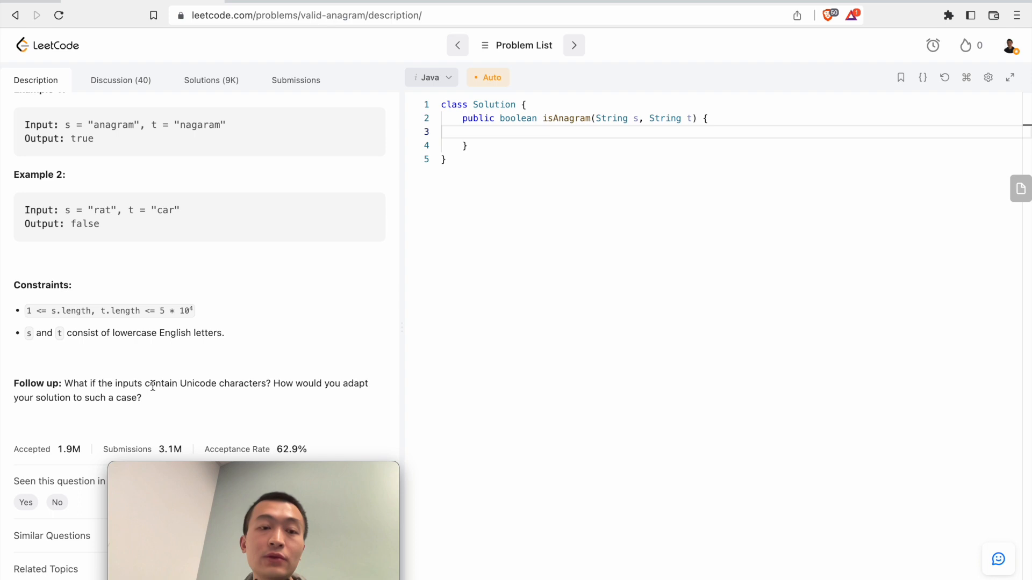
pyautogui.moveTo(134, 382); pyautogui.dragTo(187, 383)
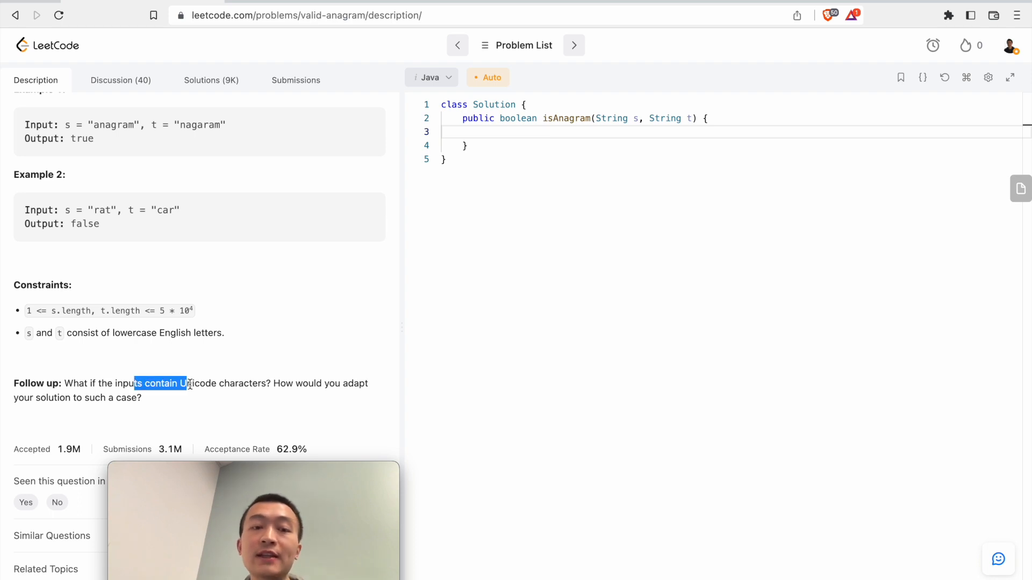
pyautogui.doubleClick(198, 382)
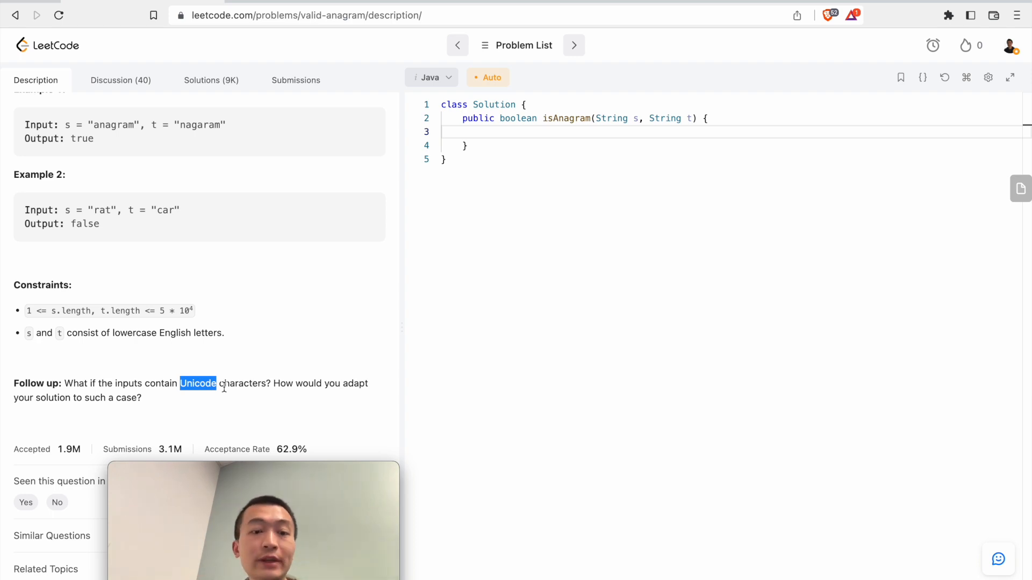
pyautogui.moveTo(329, 293)
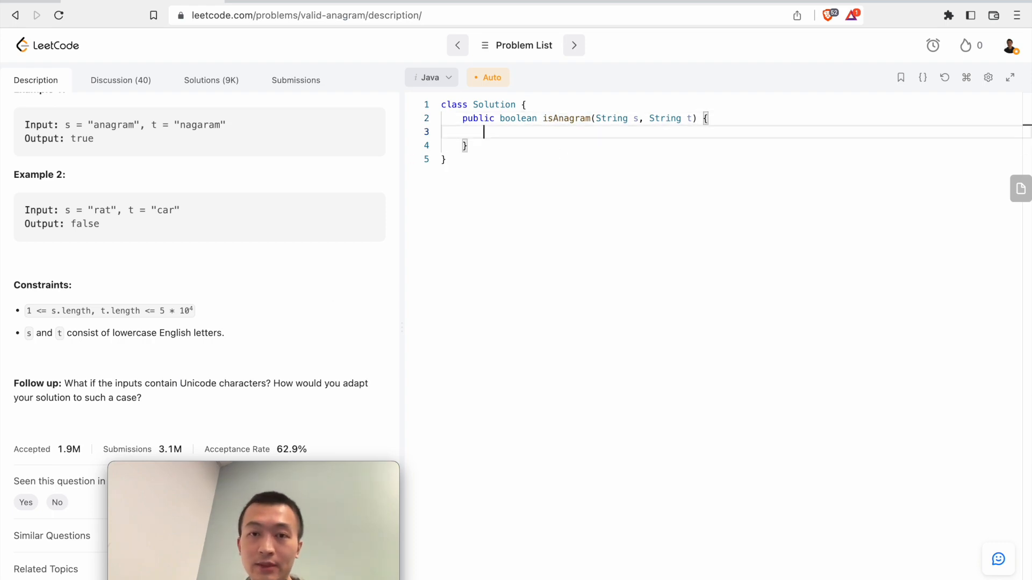
# Declare Map<Character, Integer> map and loop over s putting map.getOrDefault(s.charAt(i), 0) + 1
pyautogui.write('Map<Ch')
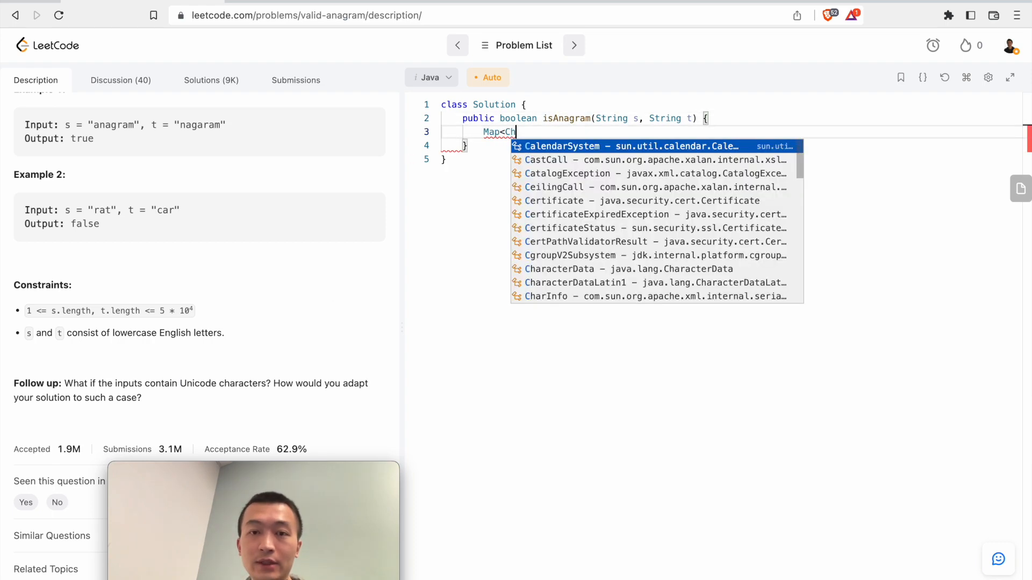
pyautogui.write('aracter')
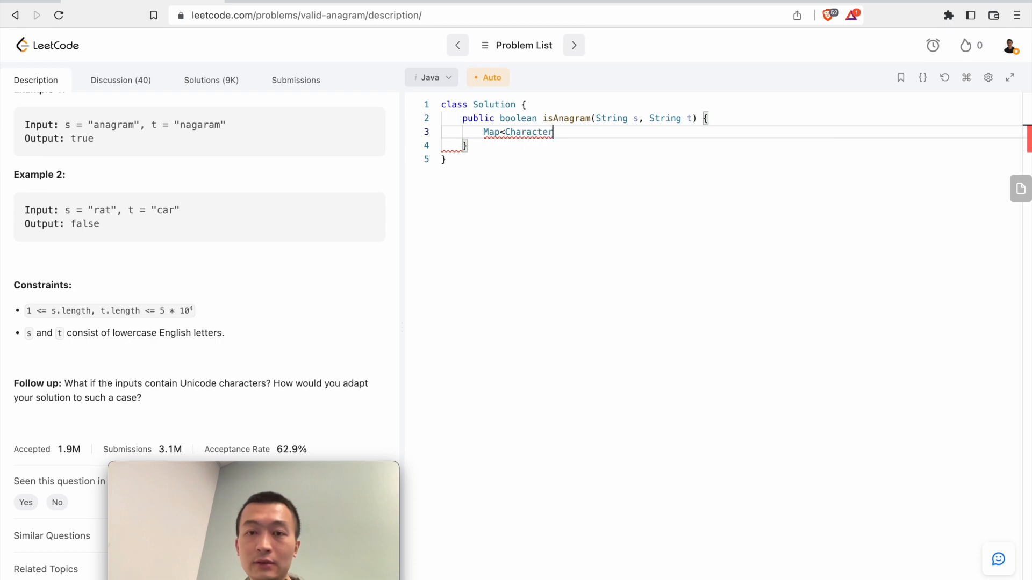
pyautogui.write(', Integer> map = new HashMap();')
pyautogui.write('for (int ')
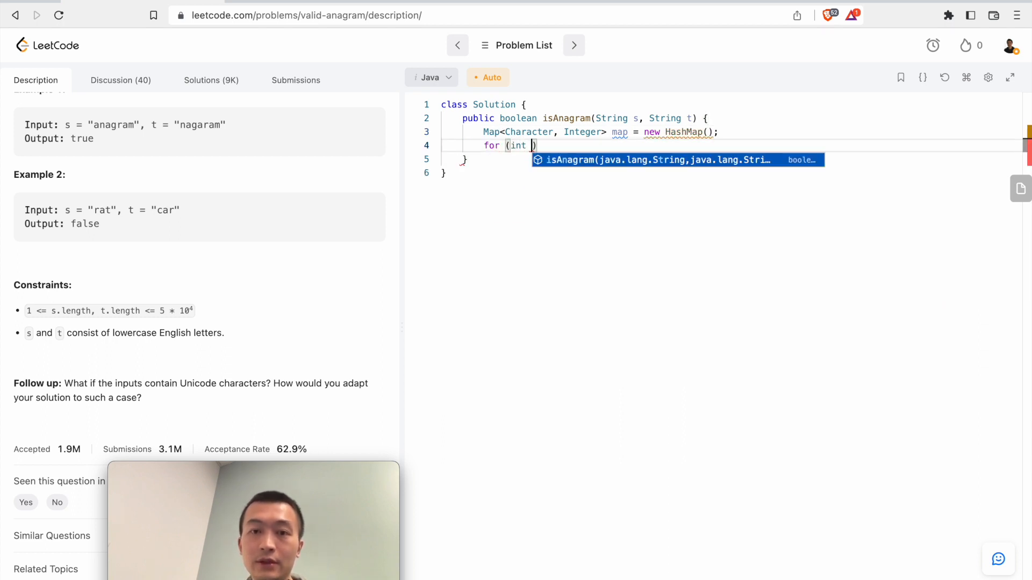
pyautogui.write('i = 0; i <')
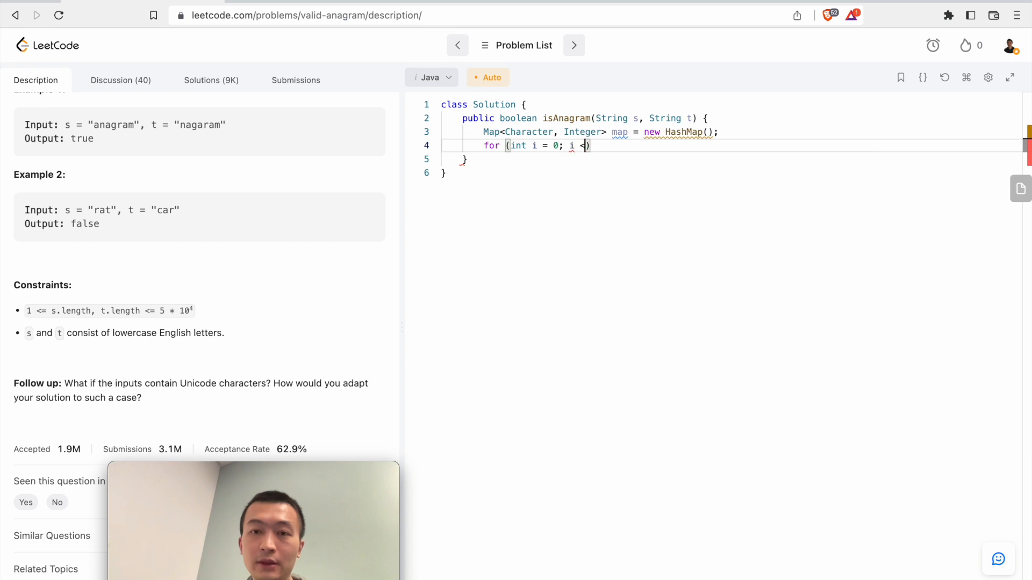
pyautogui.write('s.length(); )')
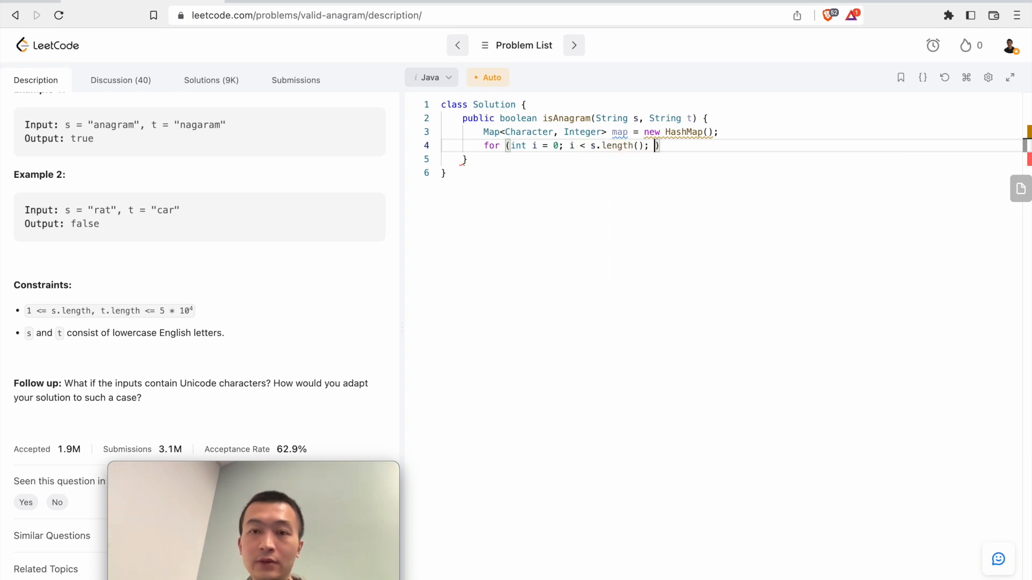
pyautogui.write('i++) {')
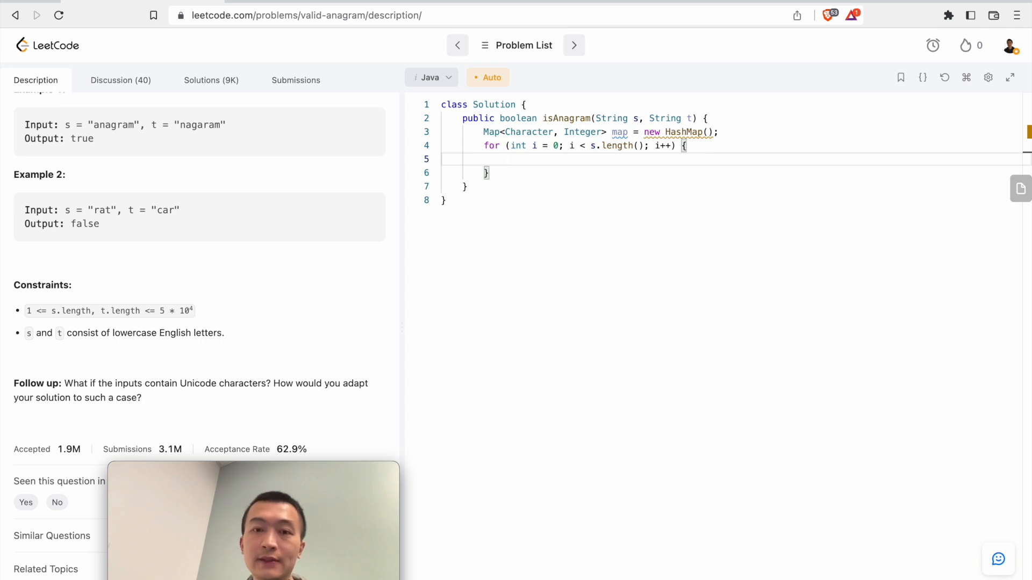
pyautogui.write('map.put()')
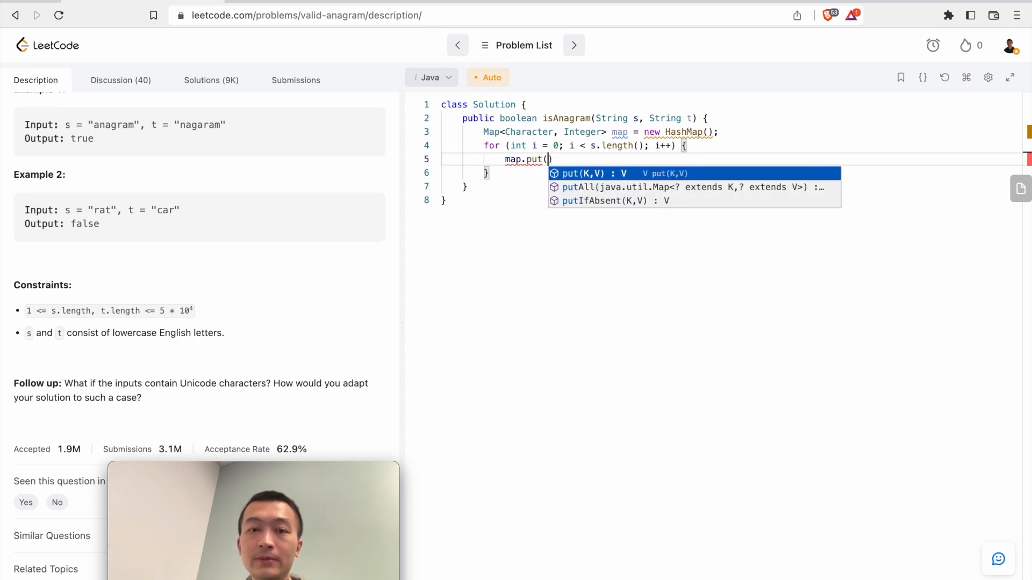
pyautogui.write('s.charAt(i')
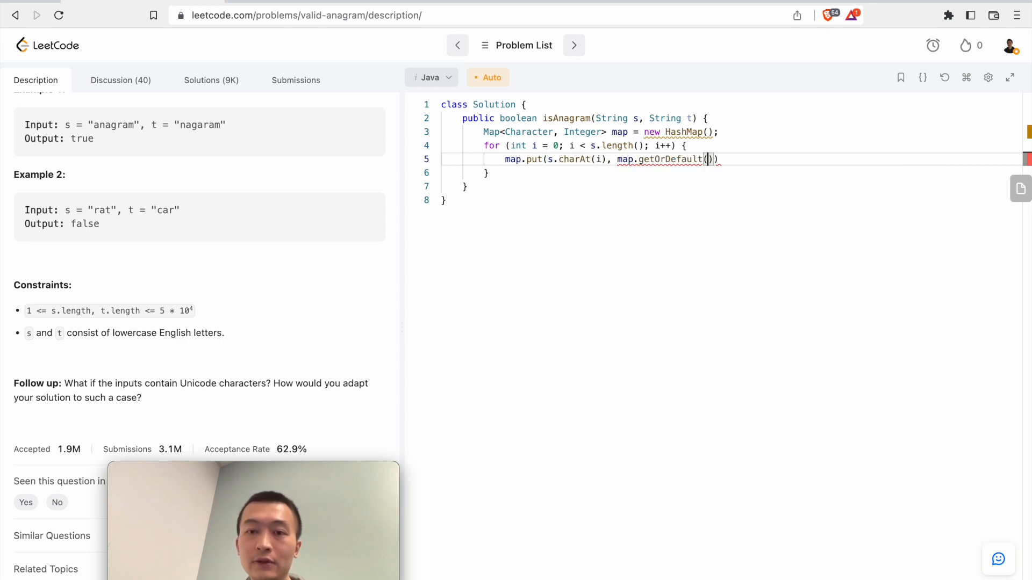
pyautogui.write('s.charAt(i)')
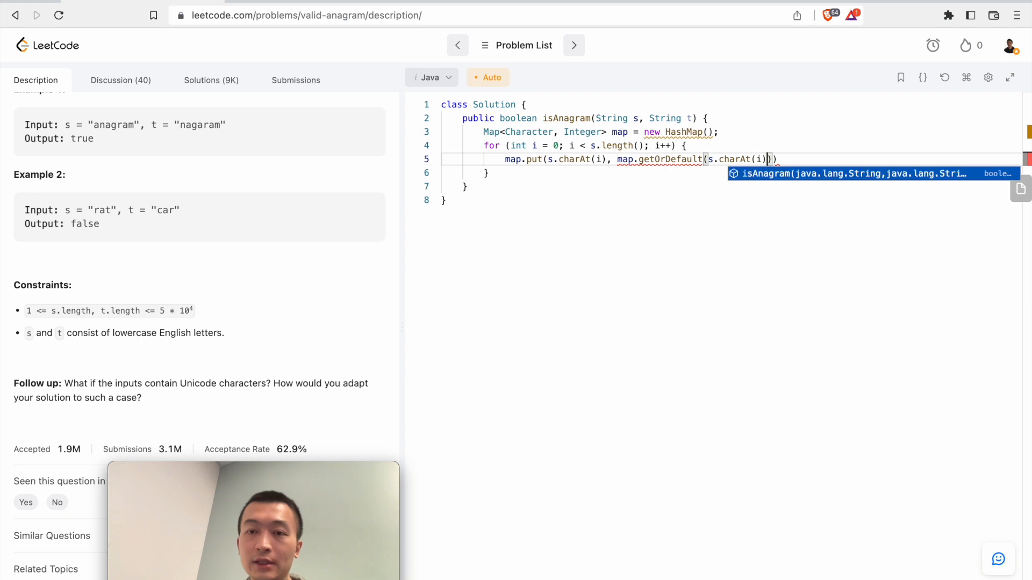
pyautogui.write(', 0')
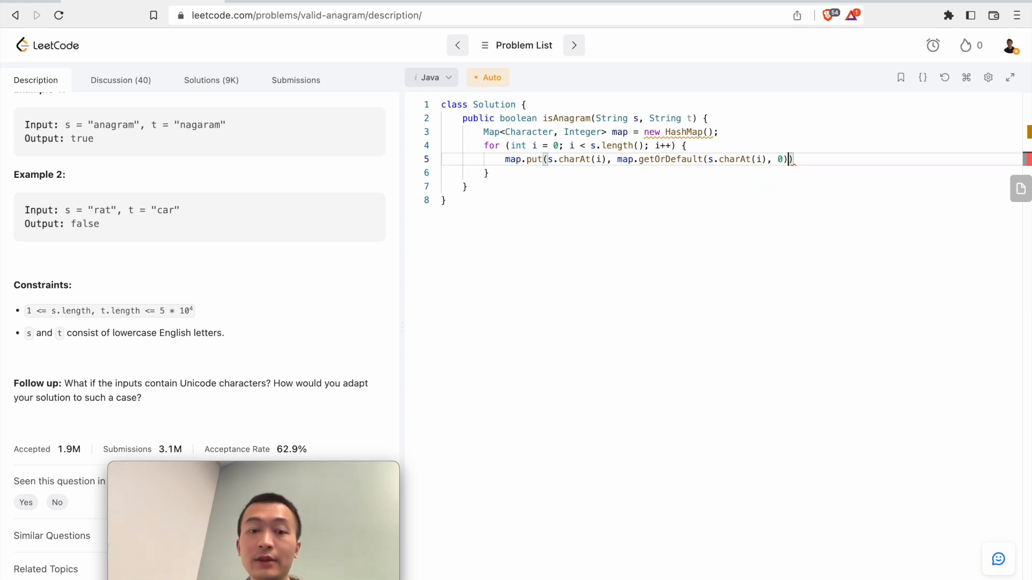
pyautogui.write('+ 1')
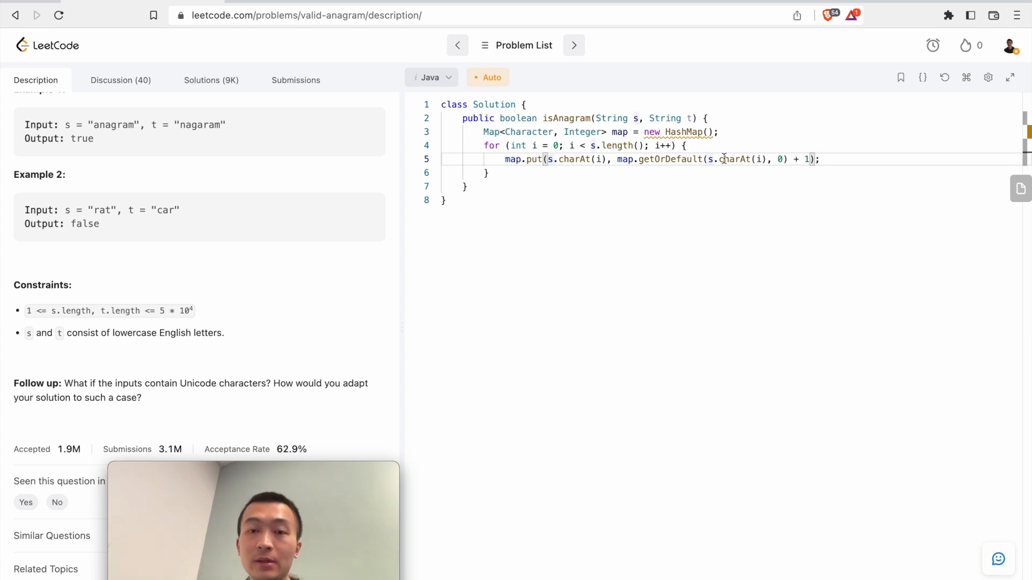
pyautogui.write('map.put(s.charAt(i), map.getOrDefault(s.charAt(i), 0) + 1);')
pyautogui.write('map.put(t.charAt(i), map.getOrDefault(t.charAt(i), 0) - 1);')
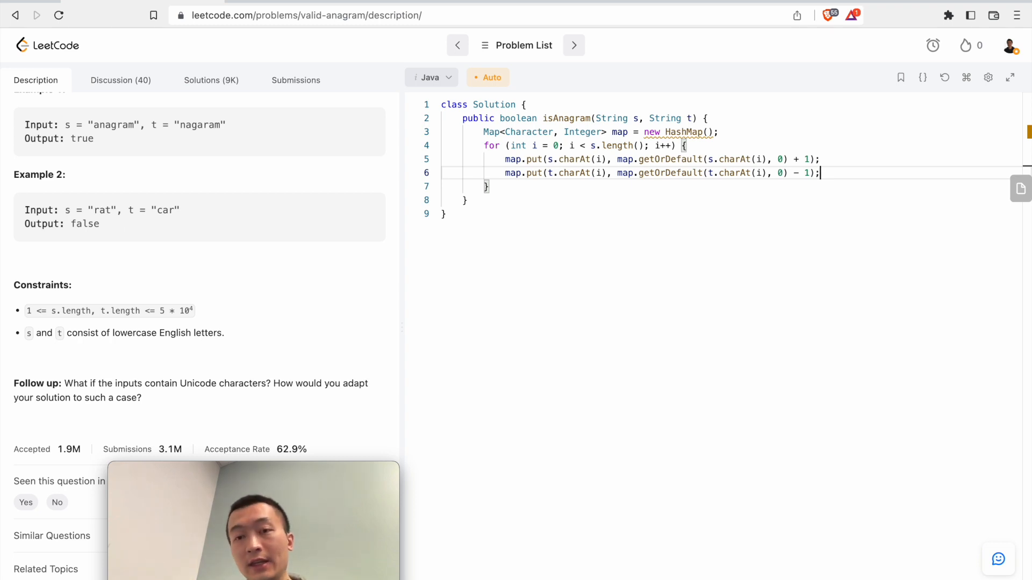
# Loop over map.keySet() returning false when map.get(c) != 0, otherwise return true
pyautogui.write('for (')
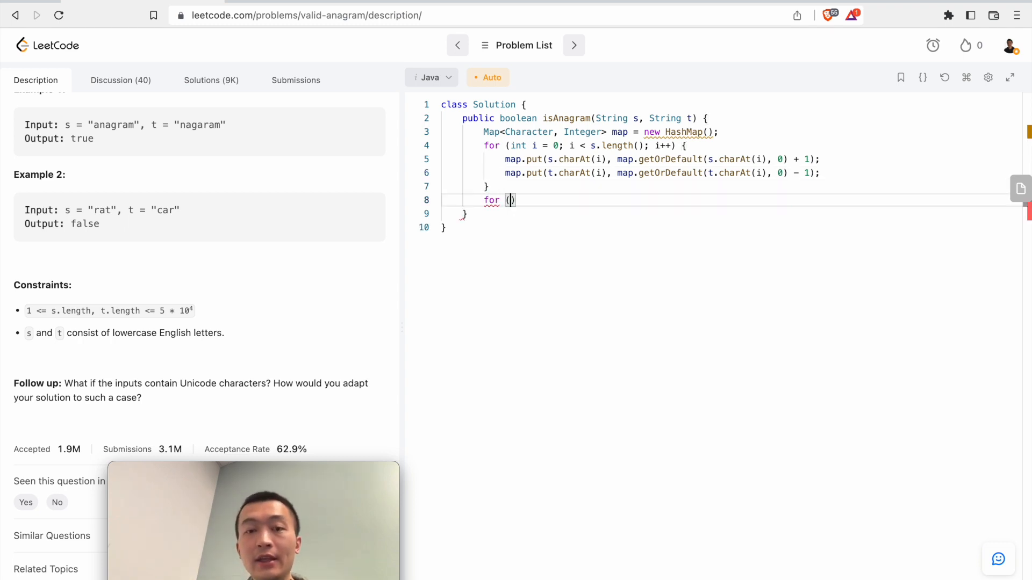
pyautogui.write('int')
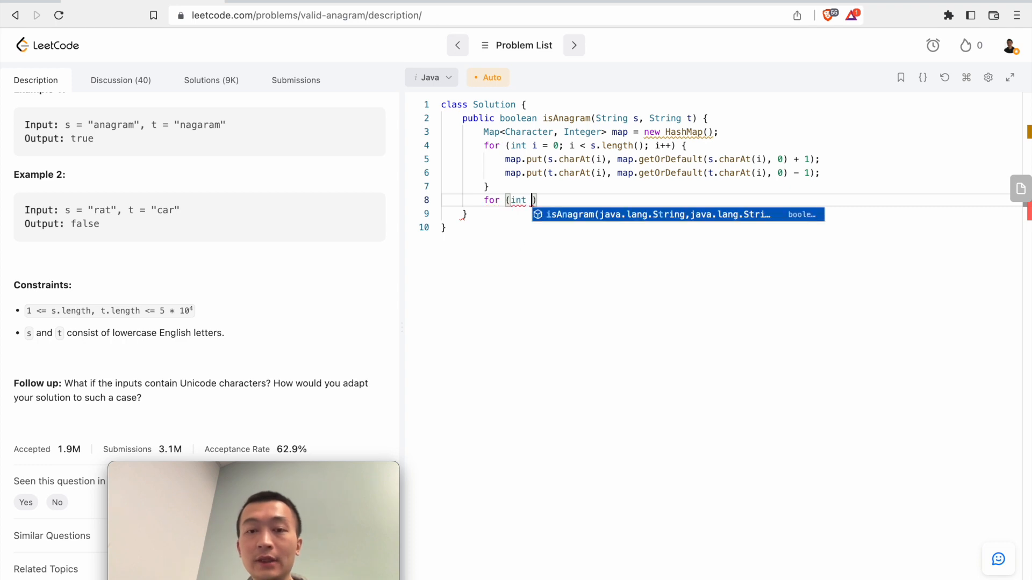
pyautogui.write('key')
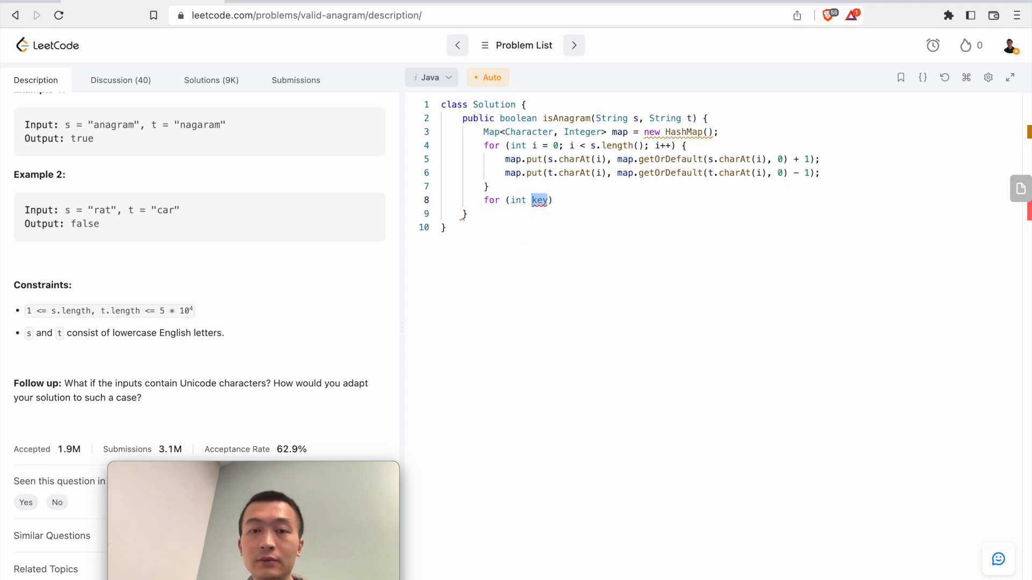
pyautogui.write('char c :')
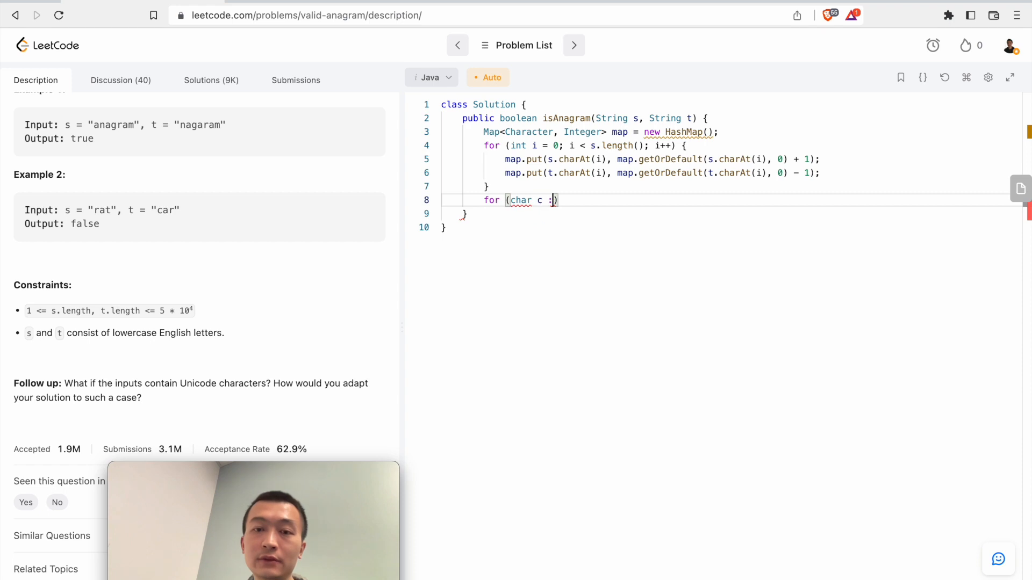
pyautogui.write('map.keySet()')
pyautogui.write('if (')
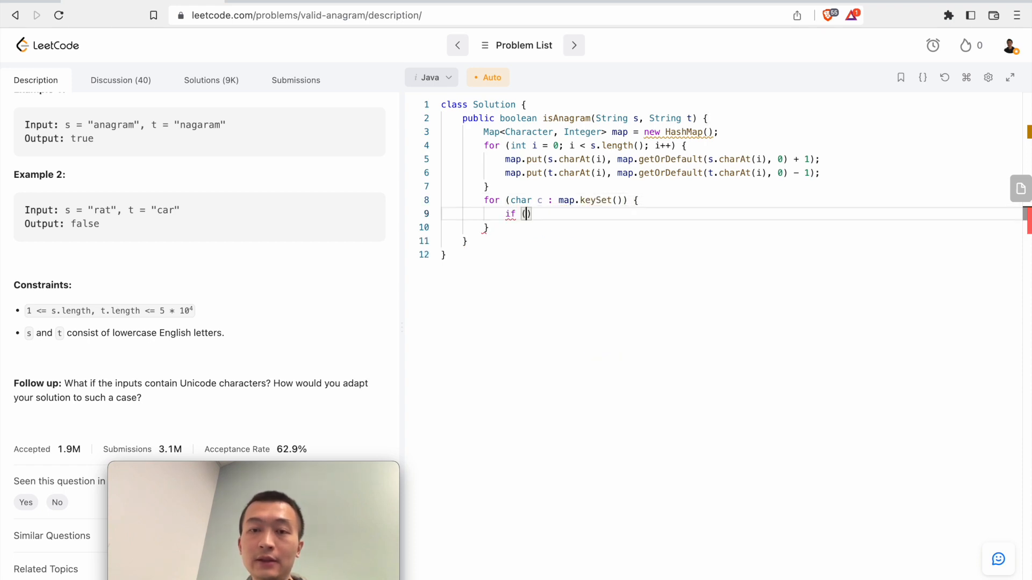
pyautogui.write('map.get(c')
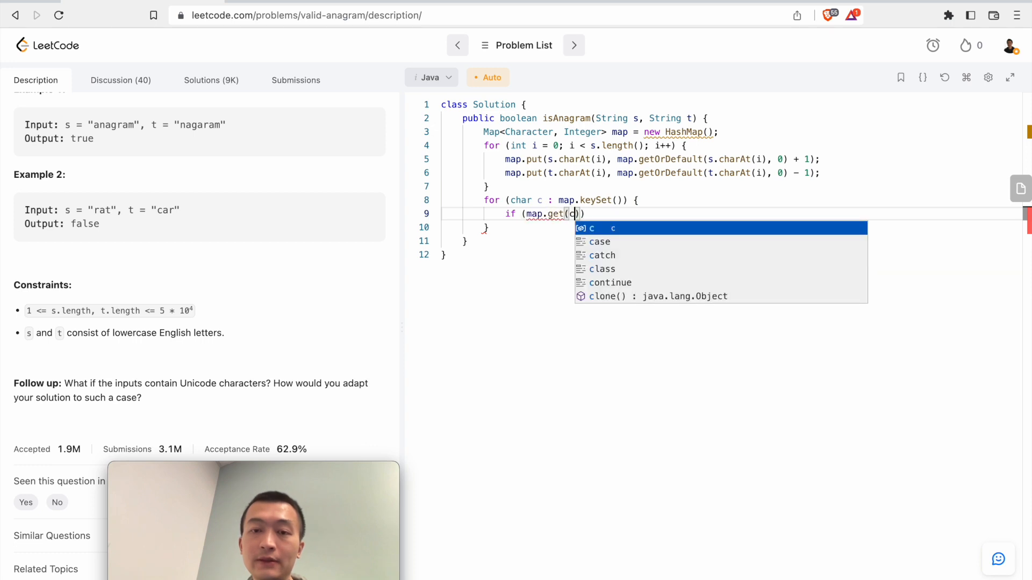
pyautogui.write(') != 0')
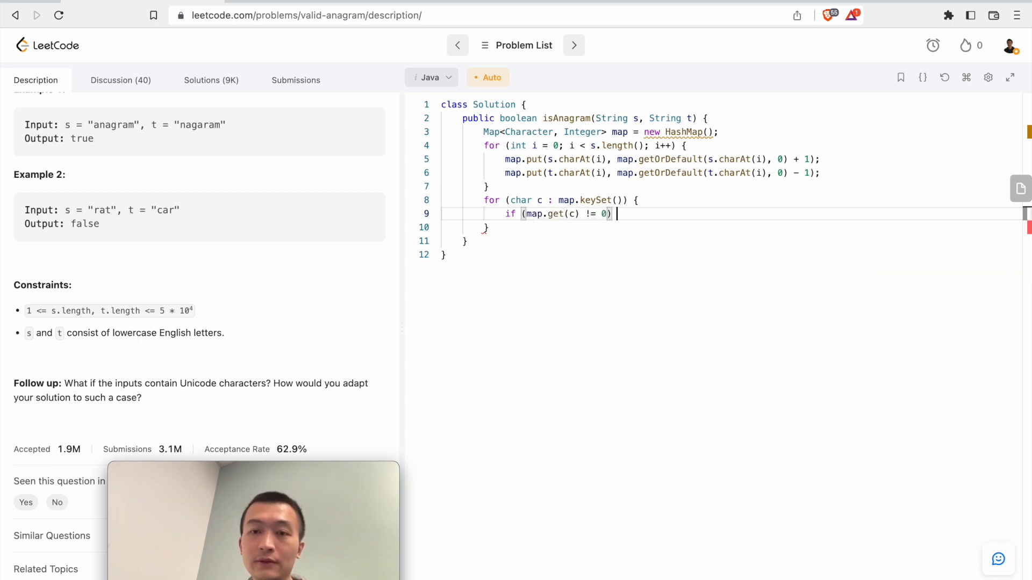
pyautogui.write('{')
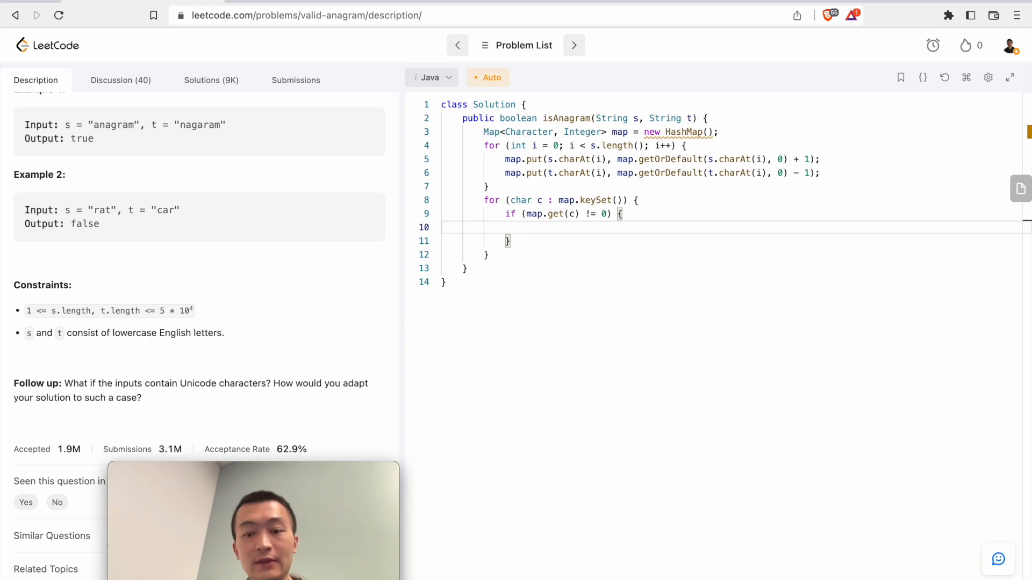
pyautogui.write('return false;')
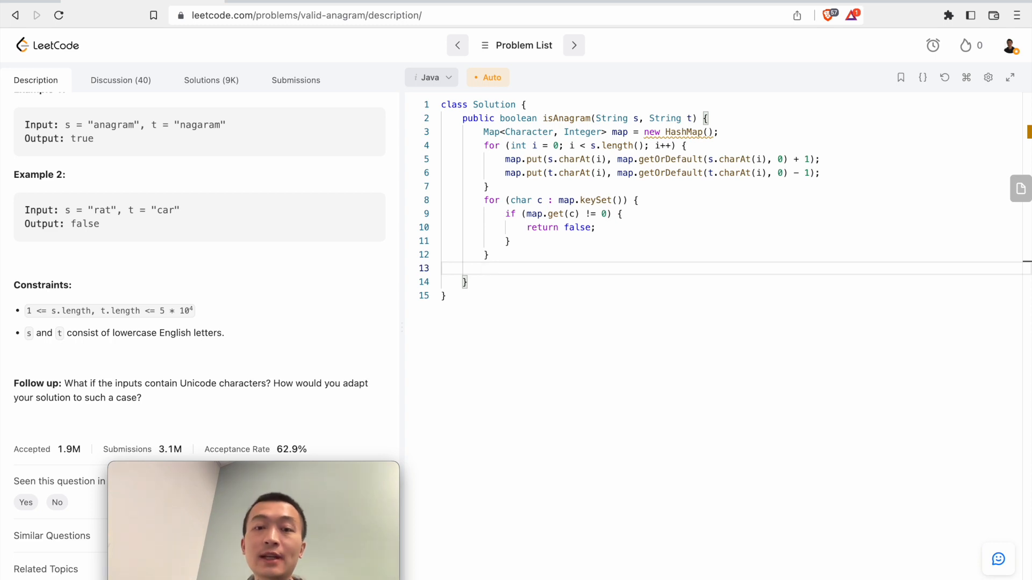
pyautogui.write('return')
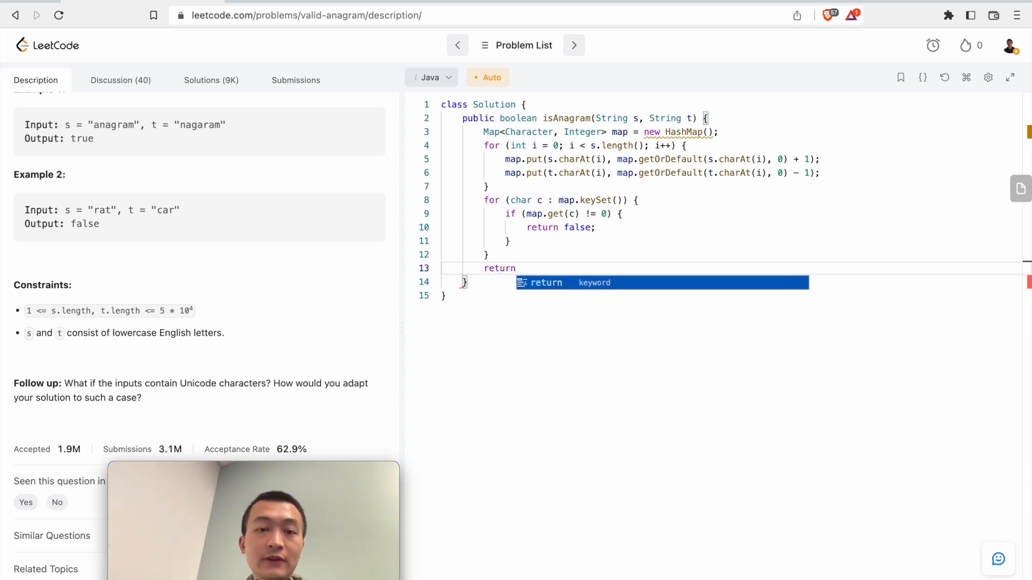
pyautogui.write('true;')
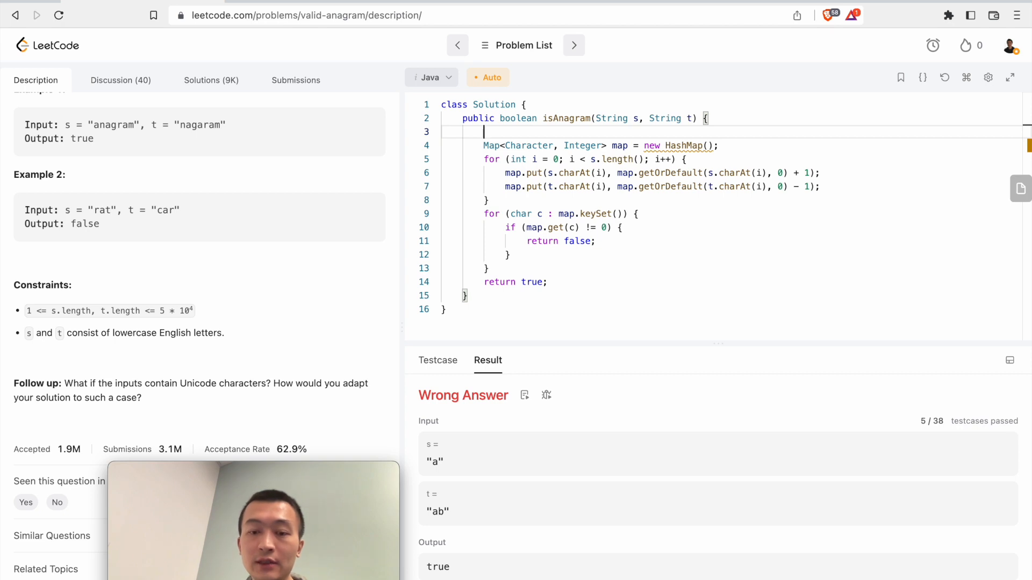
# Add an early 'return false' when s.length() != t.length() at the top of isAnagram
pyautogui.write('if (s.length()')
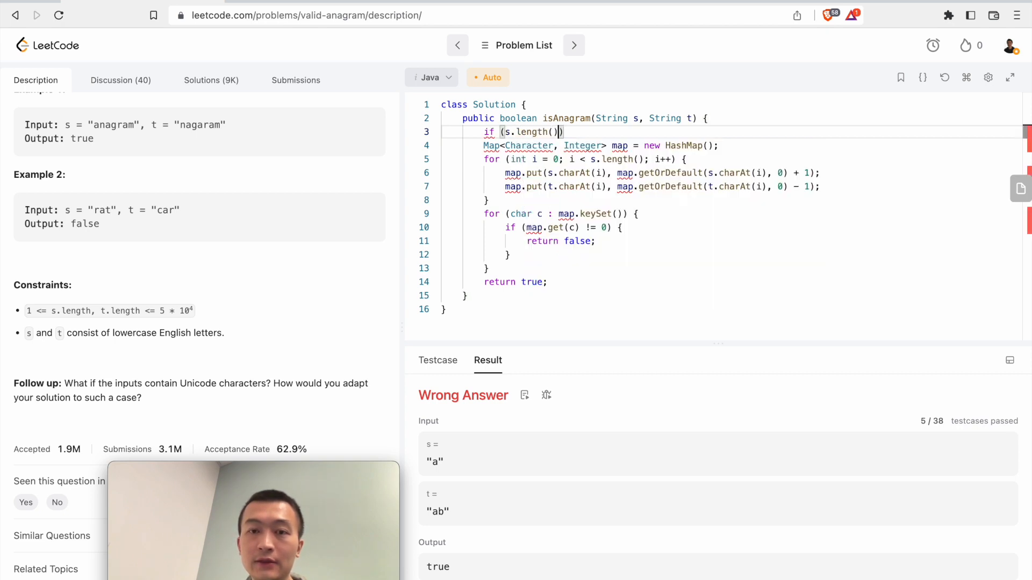
pyautogui.write('!= t.length()) {')
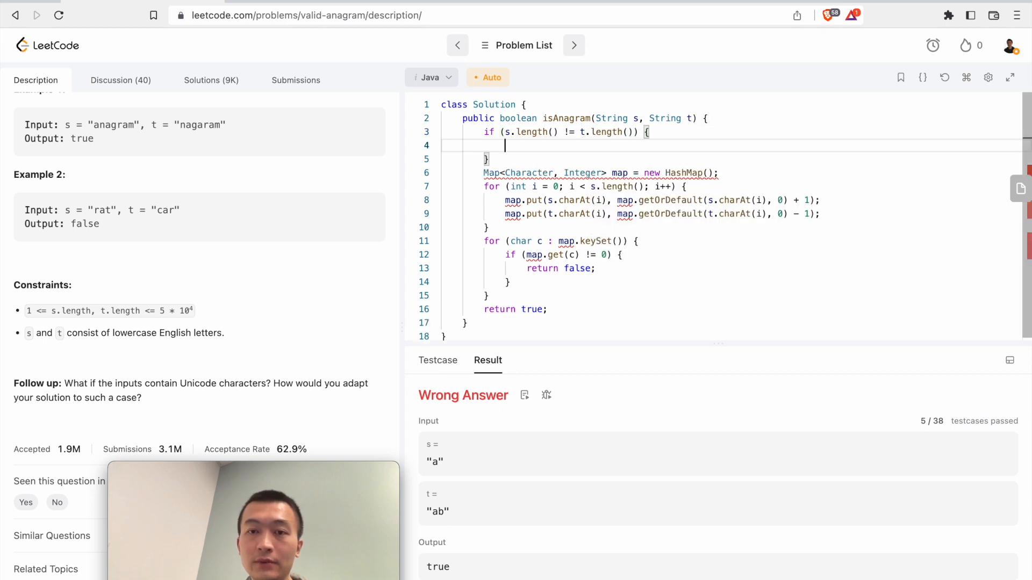
pyautogui.write('return fa')
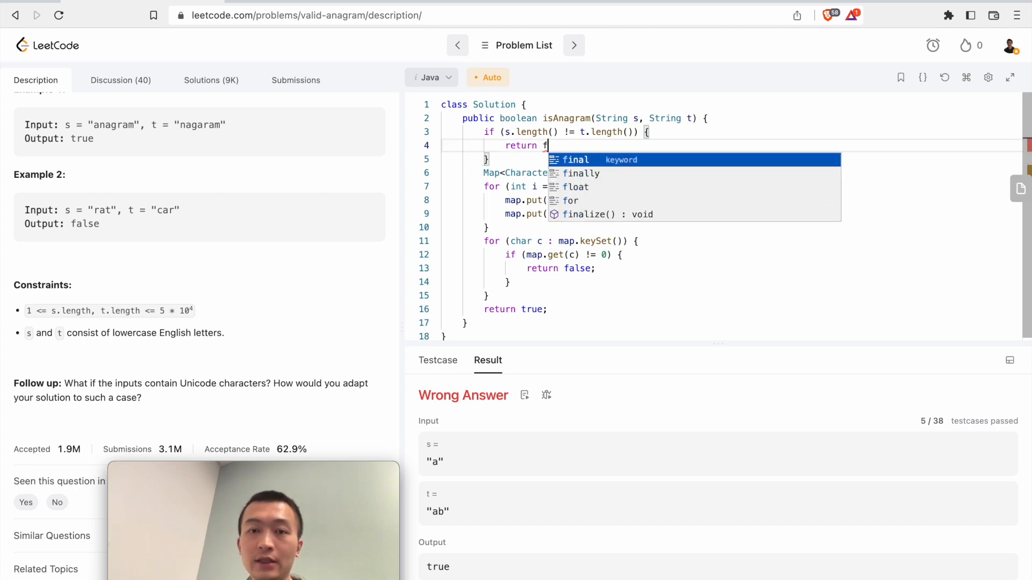
pyautogui.write('alse;')
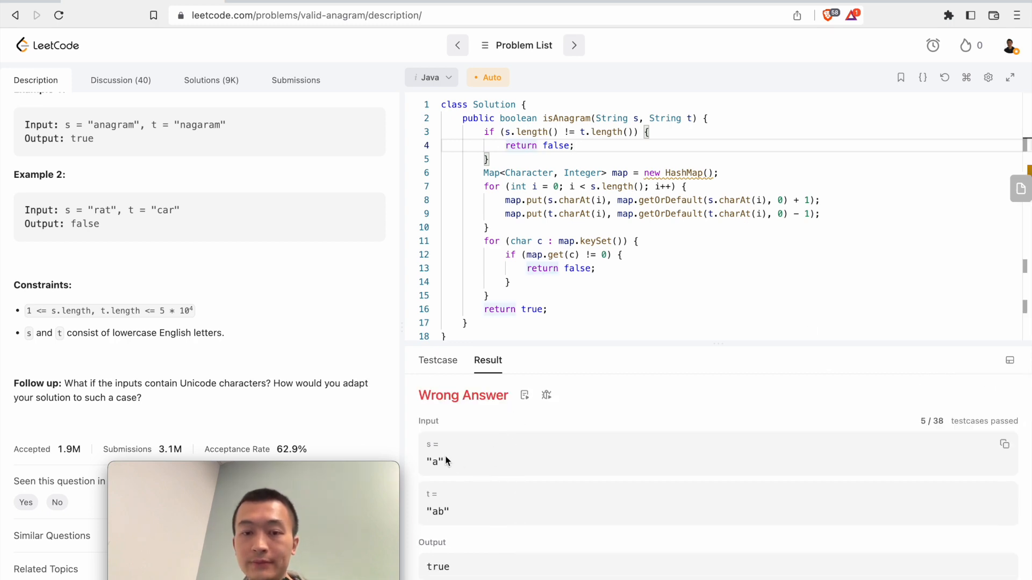
# Edit the custom test case inputs to s="a", t="ab" and rerun to get Accepted
pyautogui.doubleClick(434, 462)
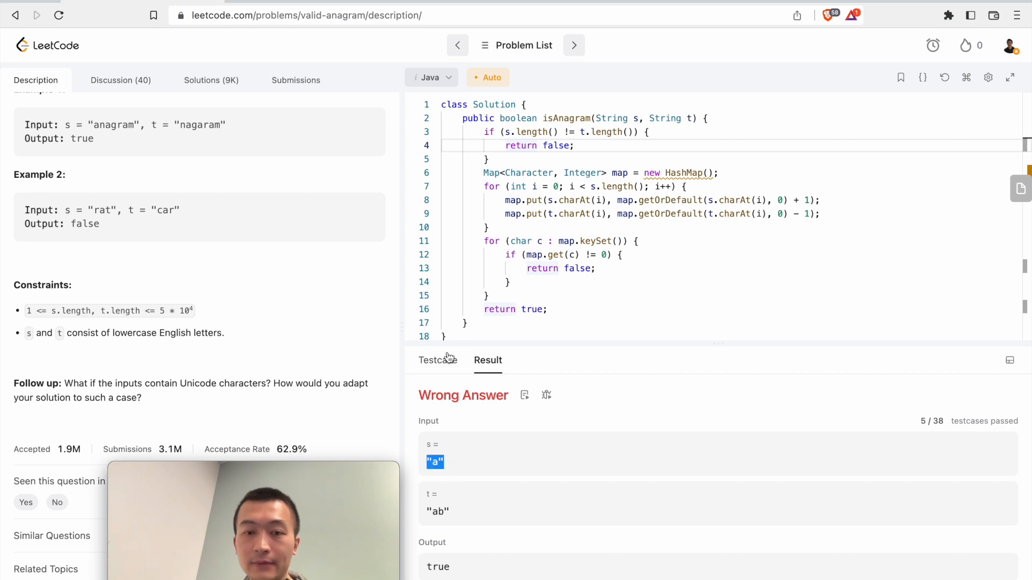
pyautogui.click(438, 360)
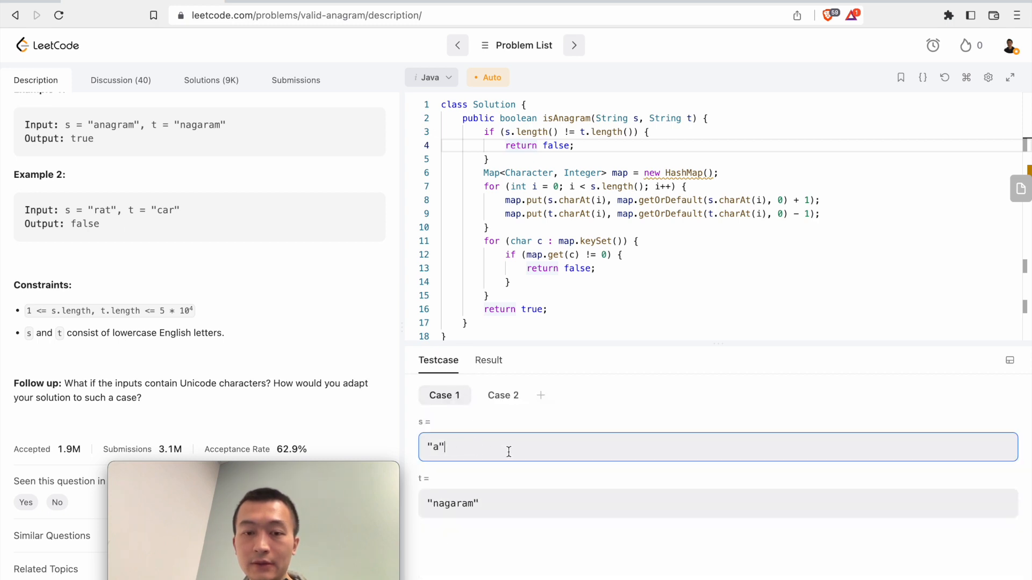
pyautogui.click(717, 503)
pyautogui.write('"ab')
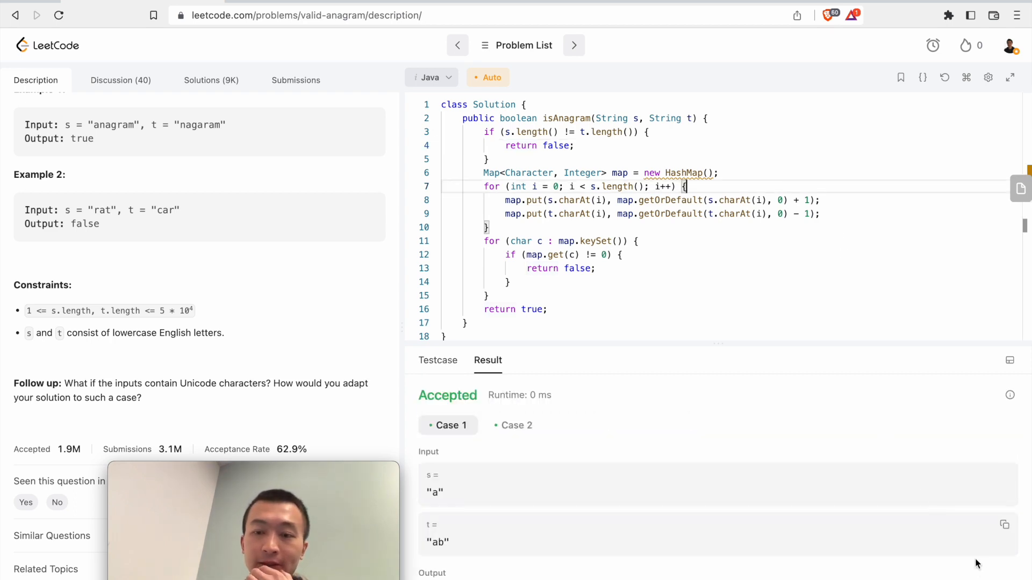
# Submit the length-checked solution, see it Accepted, and return to the Description view
pyautogui.click(295, 80)
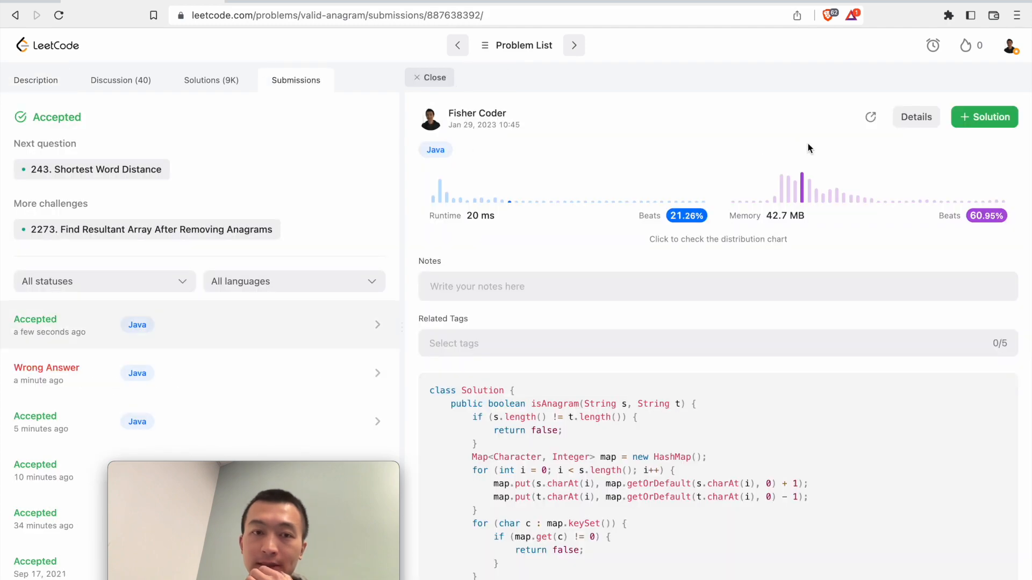
pyautogui.click(35, 80)
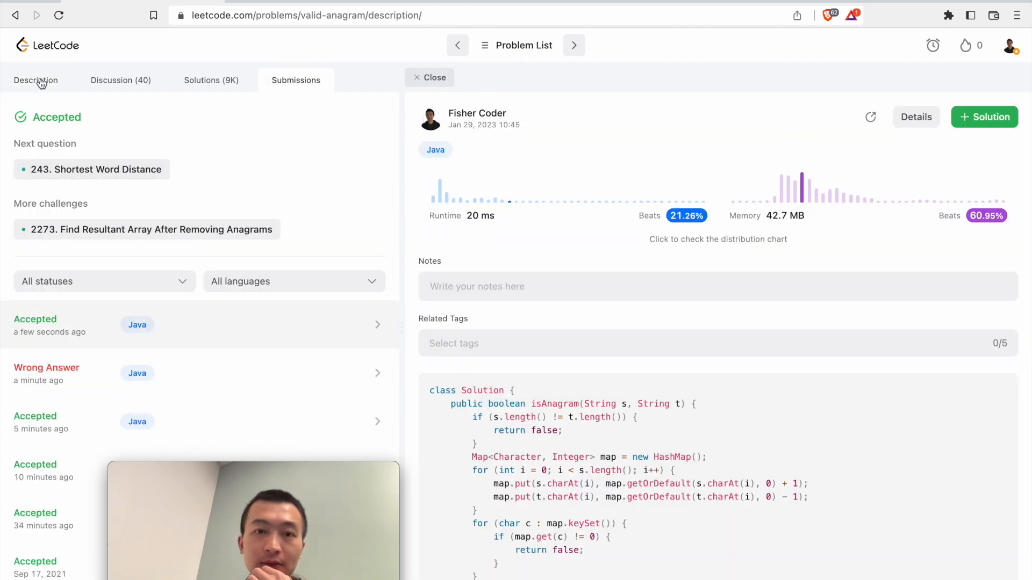
pyautogui.click(34, 80)
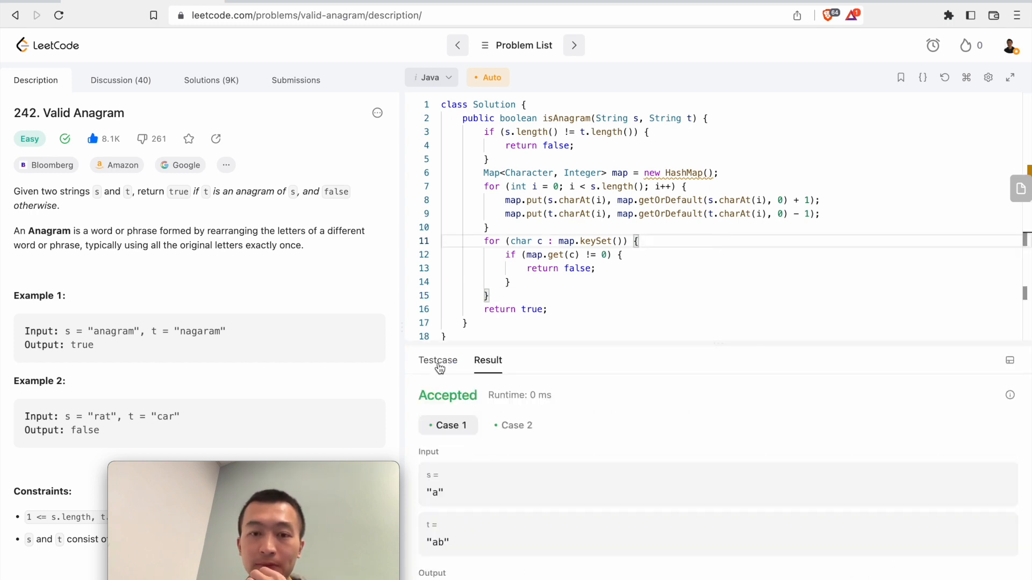
# Set the test case to 代码写开心 and 开心写代码, run it, and note the Invalid Testcase error
pyautogui.click(438, 360)
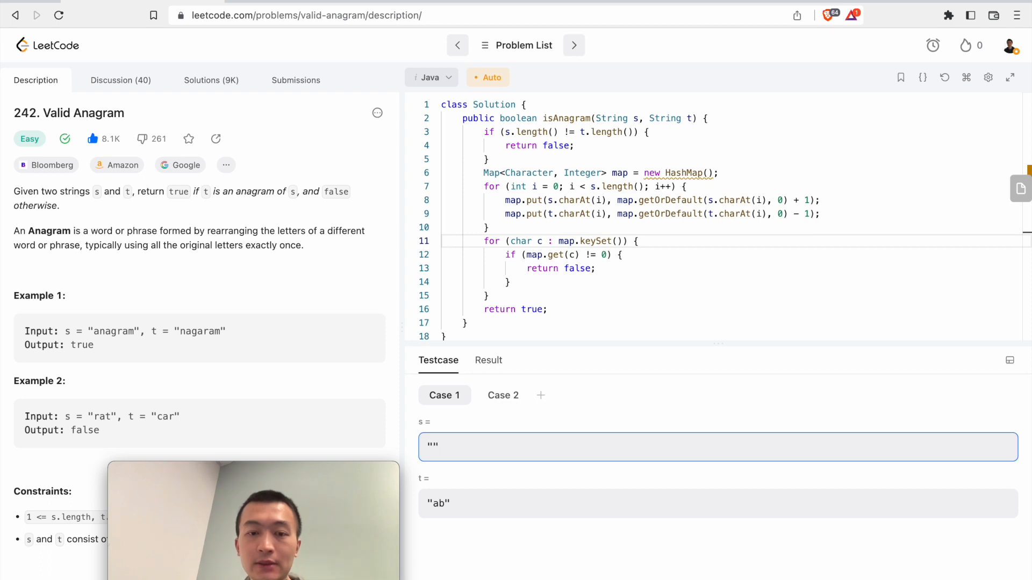
pyautogui.write('daika')
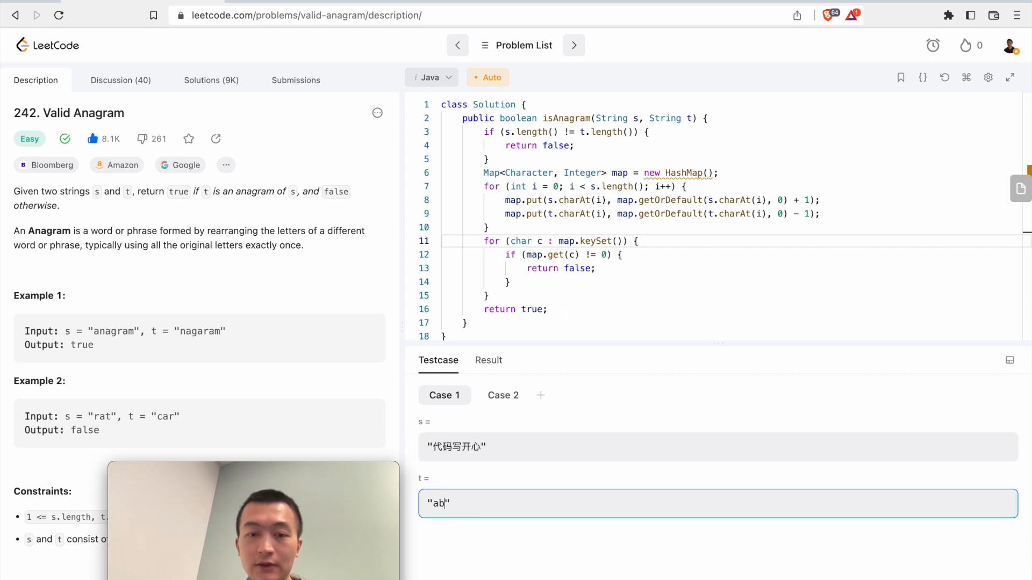
pyautogui.write('开心xie')
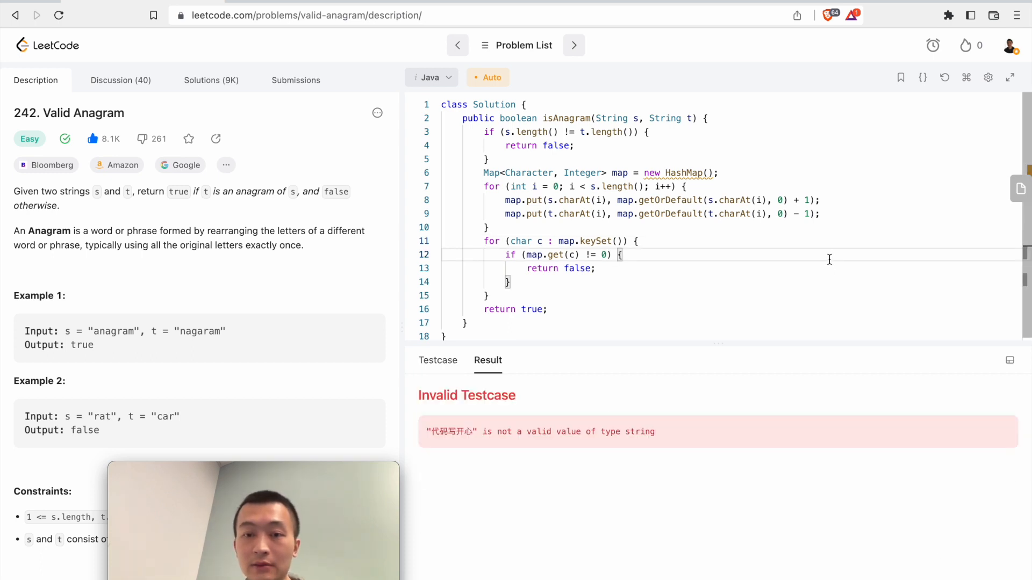
pyautogui.moveTo(527, 432); pyautogui.dragTo(619, 432)
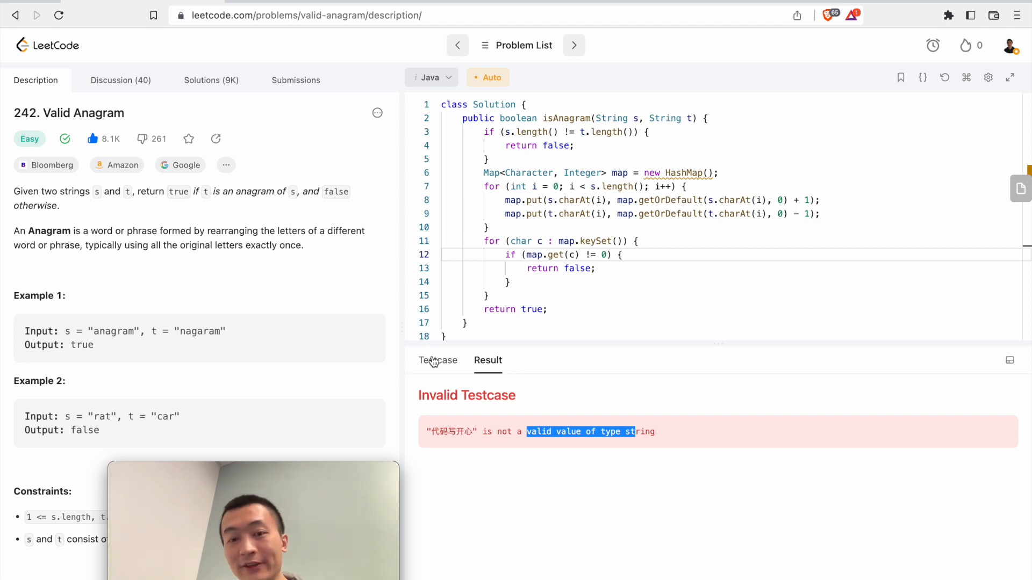
pyautogui.click(438, 360)
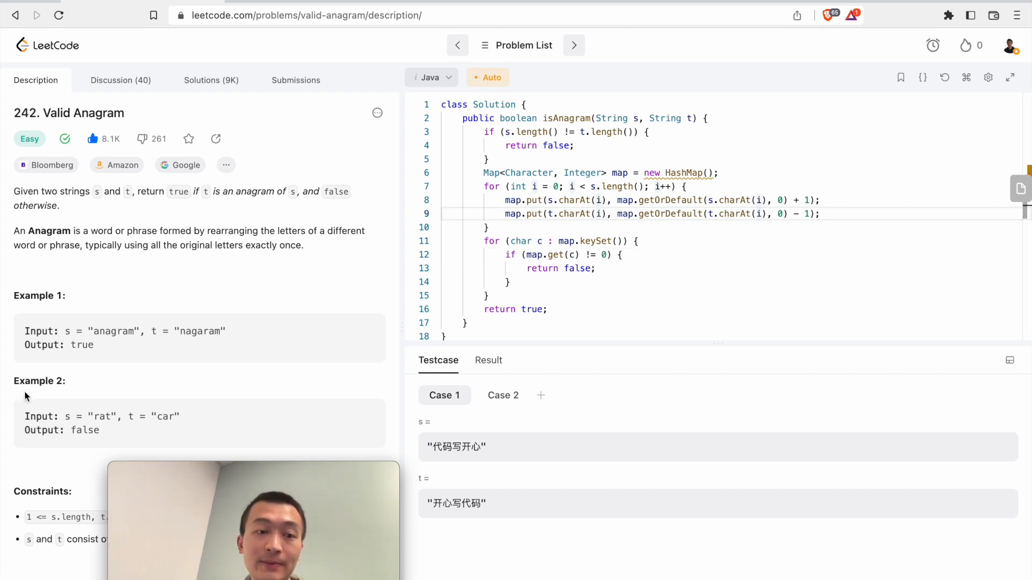
pyautogui.scroll(-3)
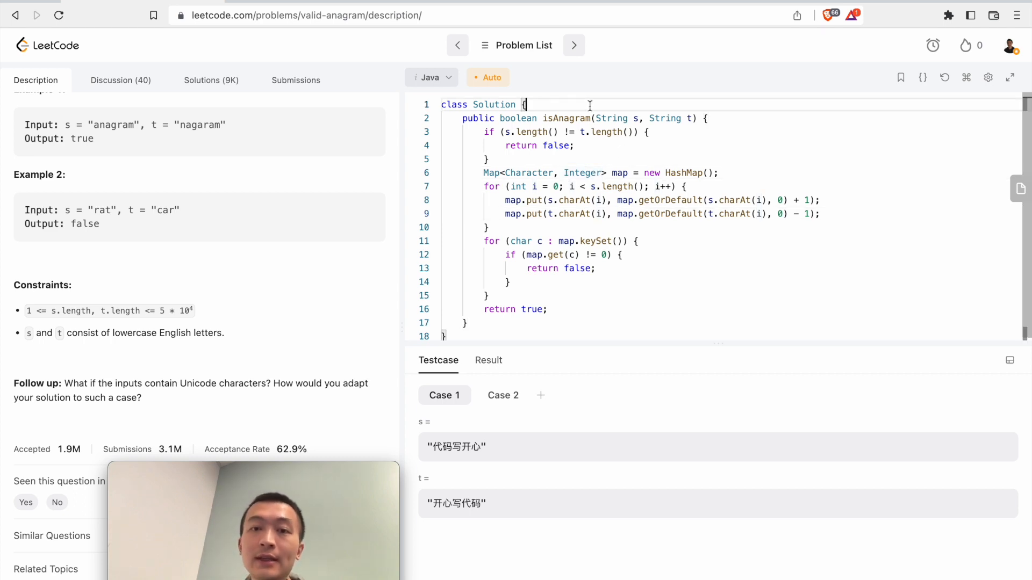
# Add comments defining n as the number of chars in s and t and time O(n)
pyautogui.write('//n is the number of chars in s a')
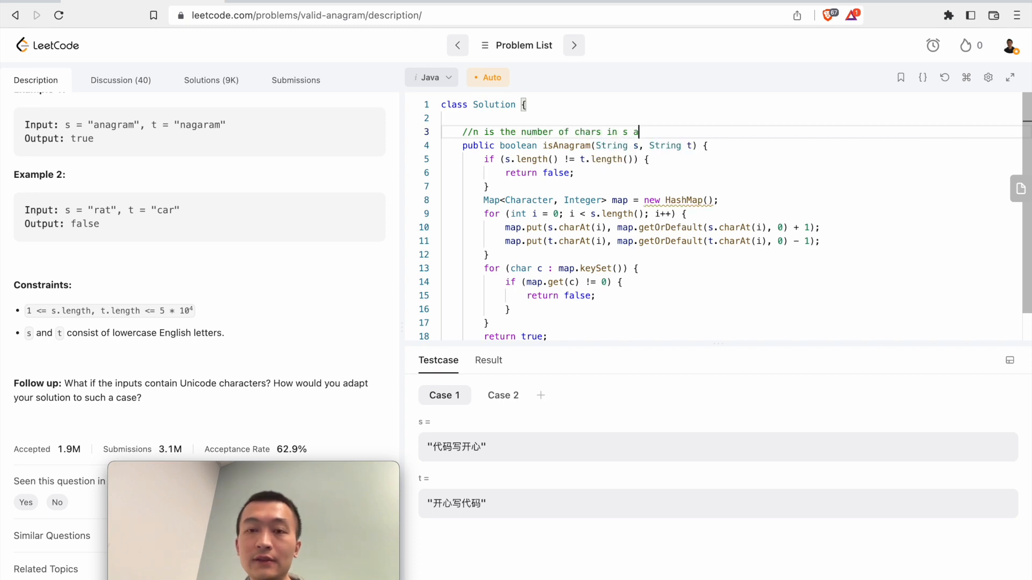
pyautogui.write('nd th')
pyautogui.write('//tim')
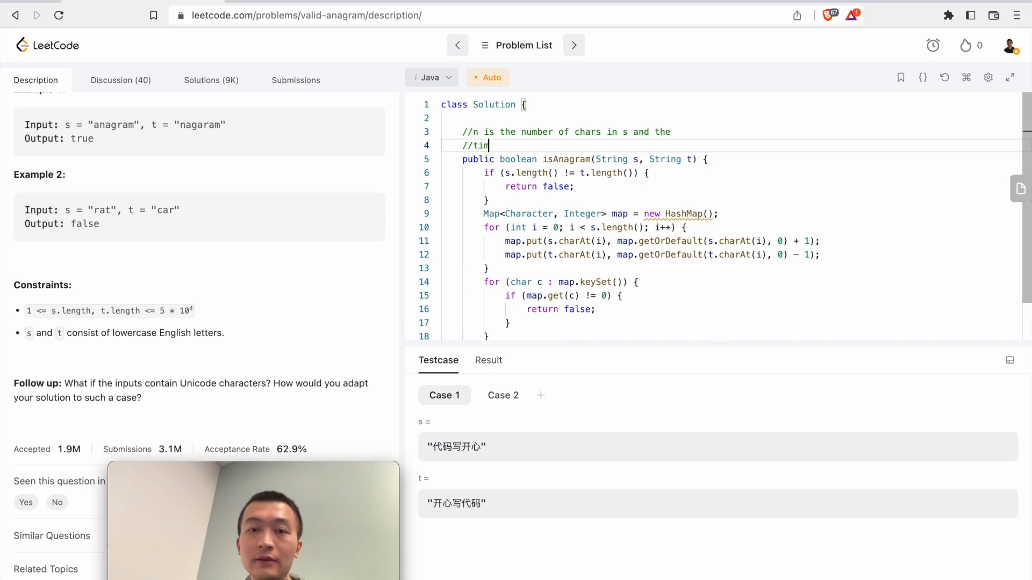
pyautogui.write('e: O(')
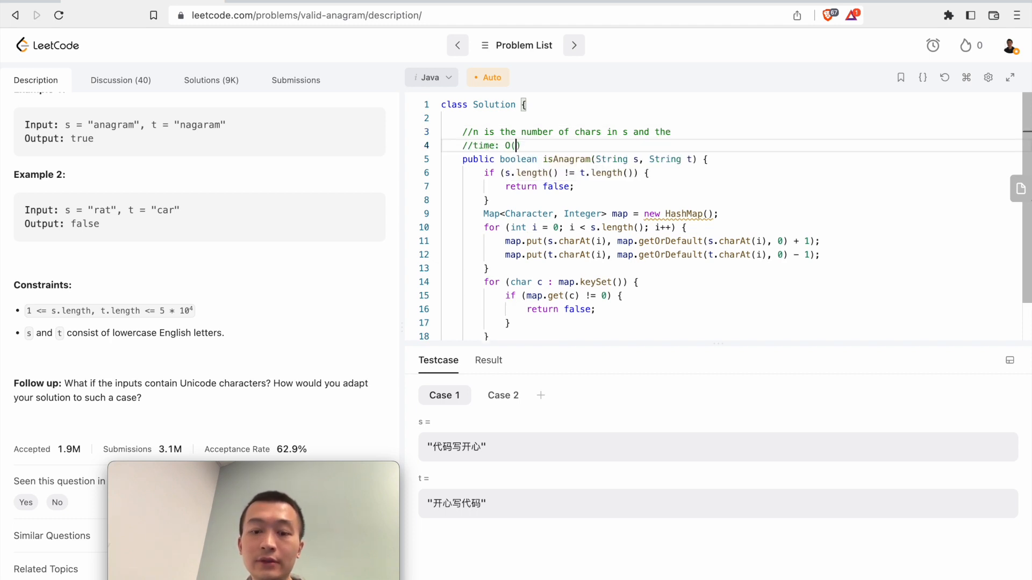
pyautogui.write('n')
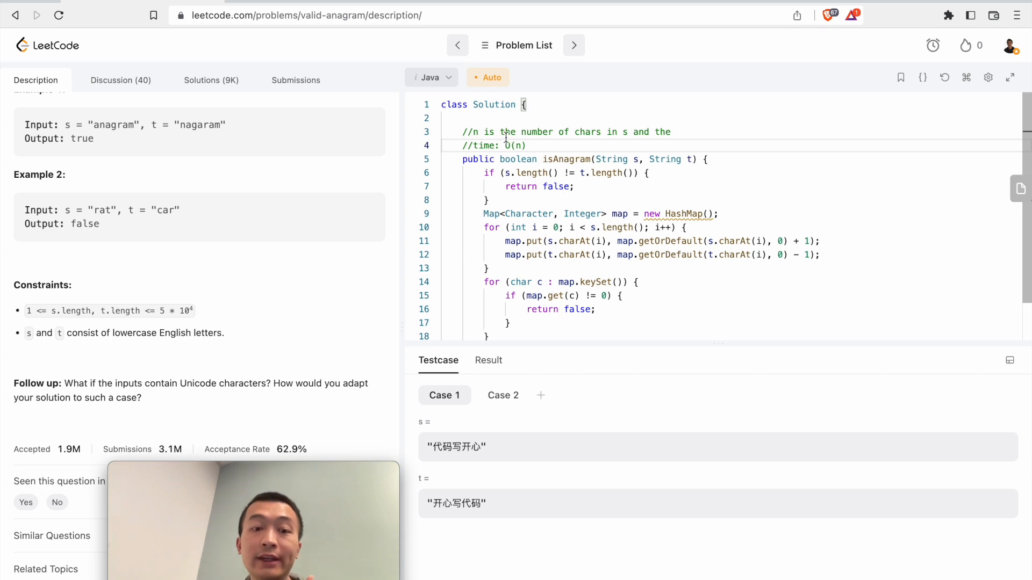
# Add the comment 'Space: O(# of unique unicode chars)'
pyautogui.moveTo(490, 227); pyautogui.dragTo(509, 257)
pyautogui.write('//')
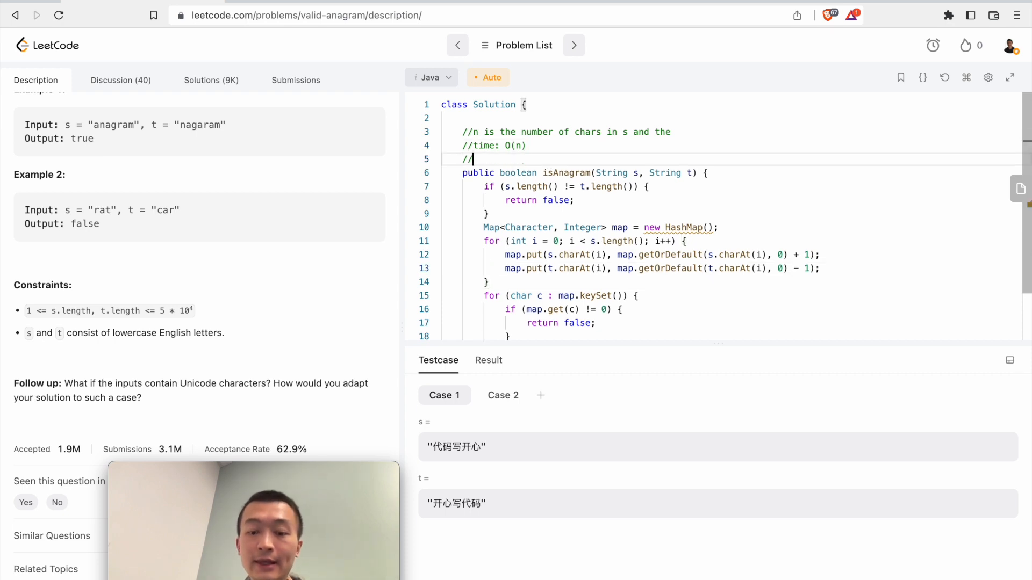
pyautogui.write('Space: O(# of unique dis')
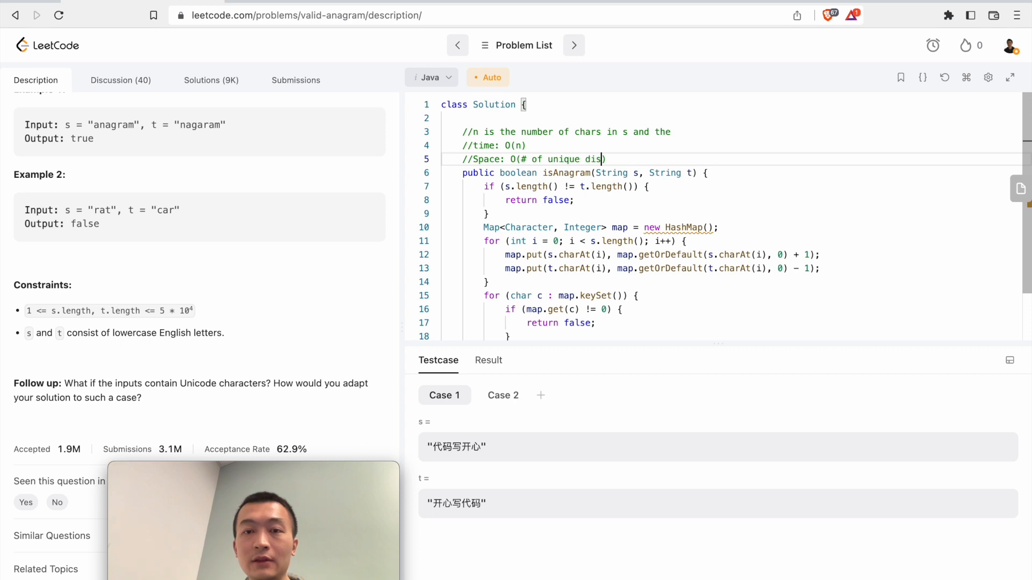
pyautogui.write('unic')
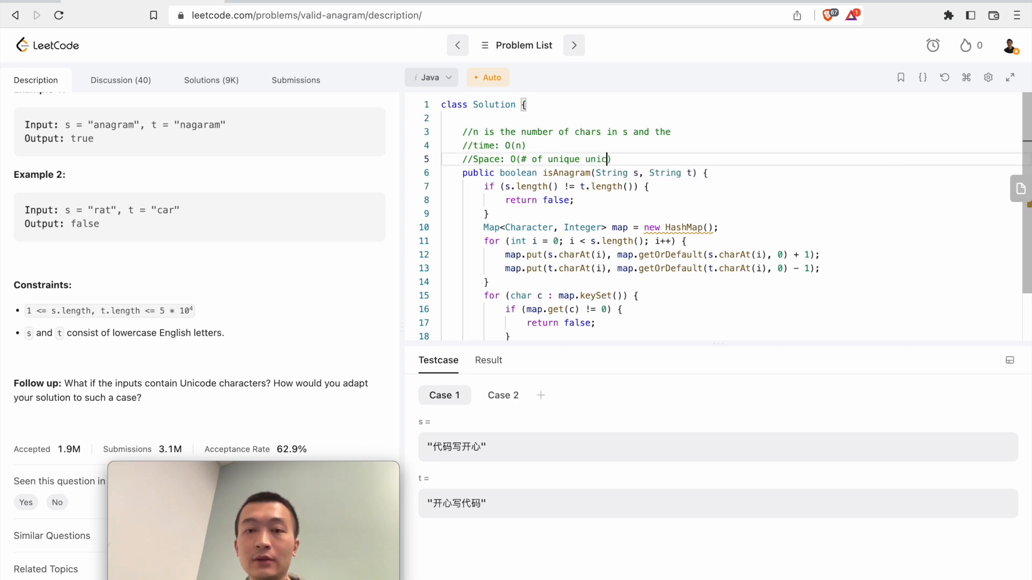
pyautogui.write('ode chars')
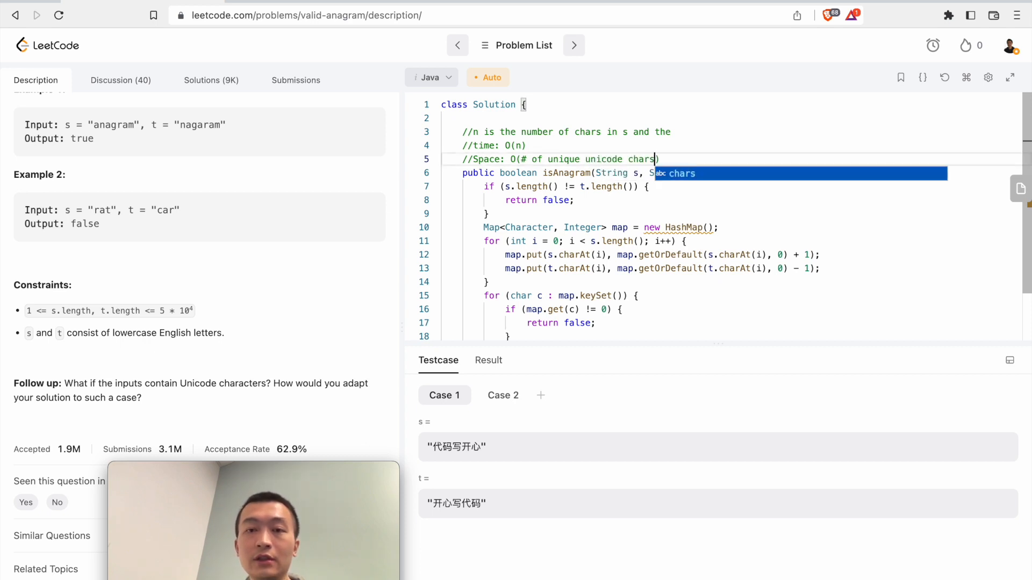